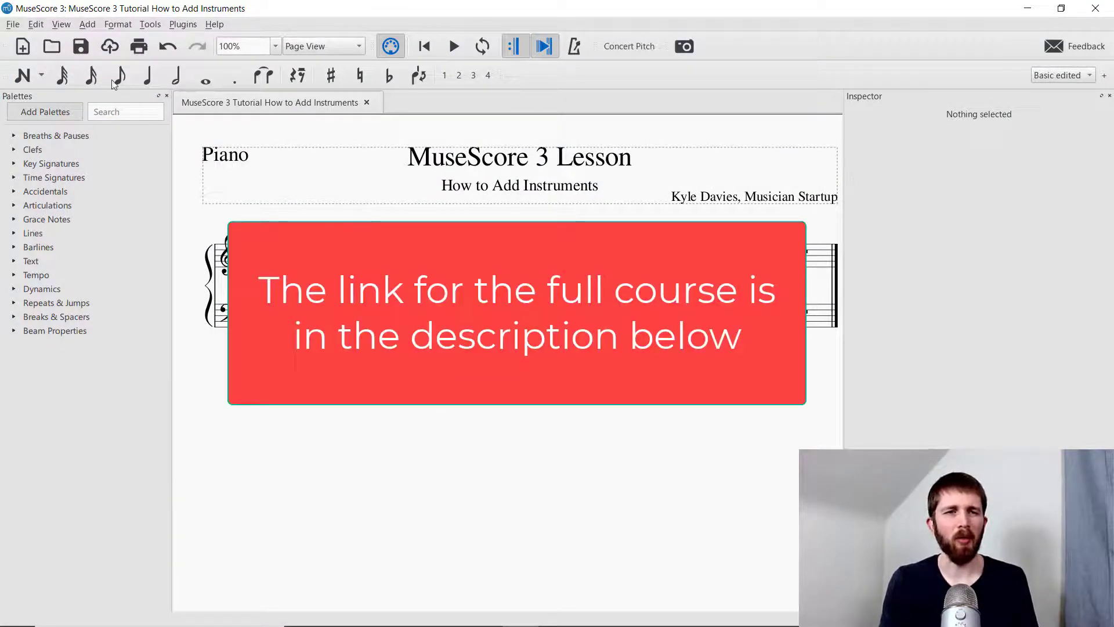
Show the Edit menu's commands over the piano score.
click(35, 23)
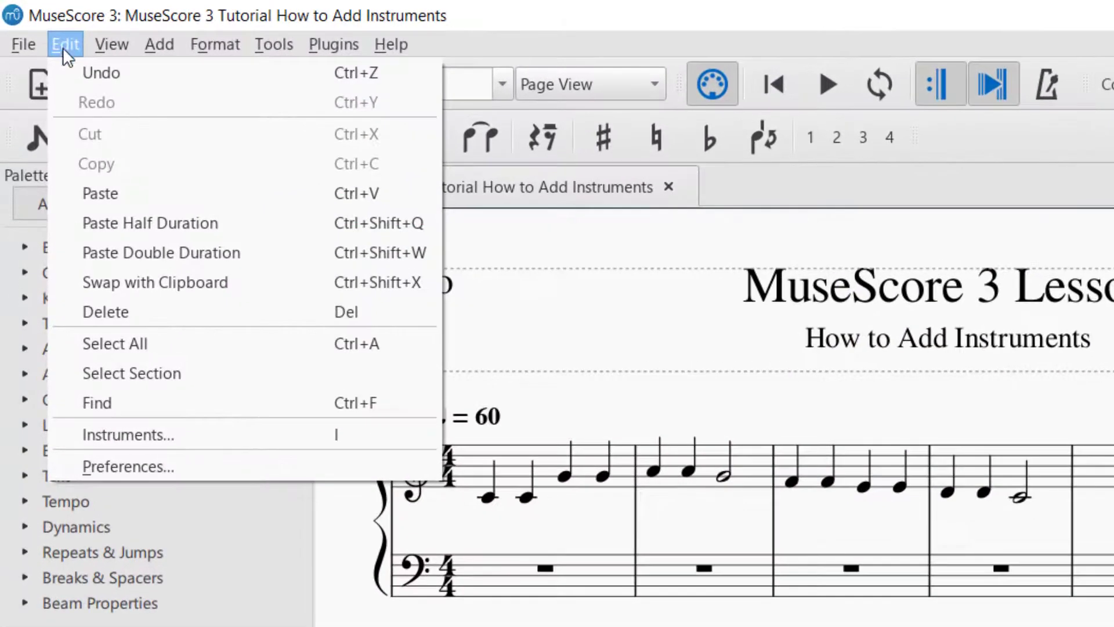
mouse_move(128, 434)
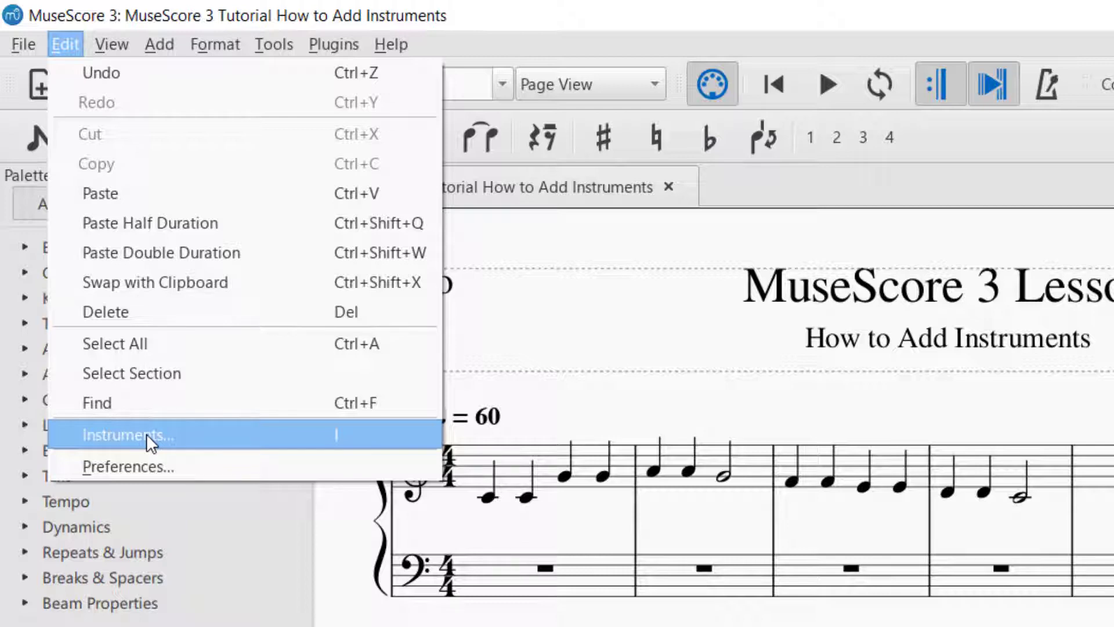
In the Instruments dialog, browse Common, Electronic Music and All instruments families.
click(127, 434)
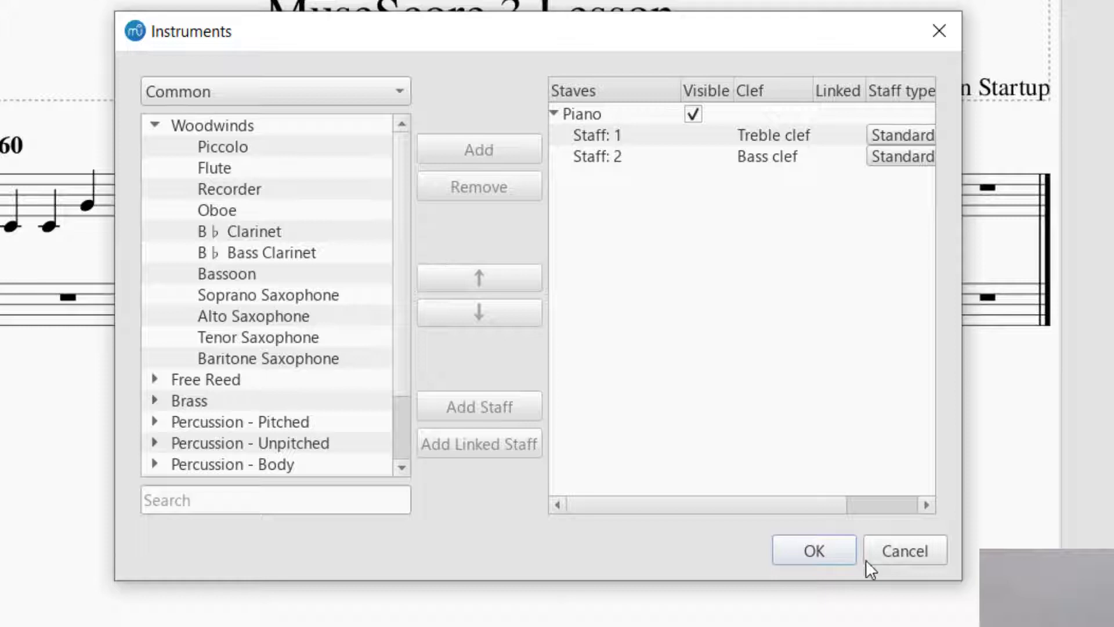
mouse_move(404, 39)
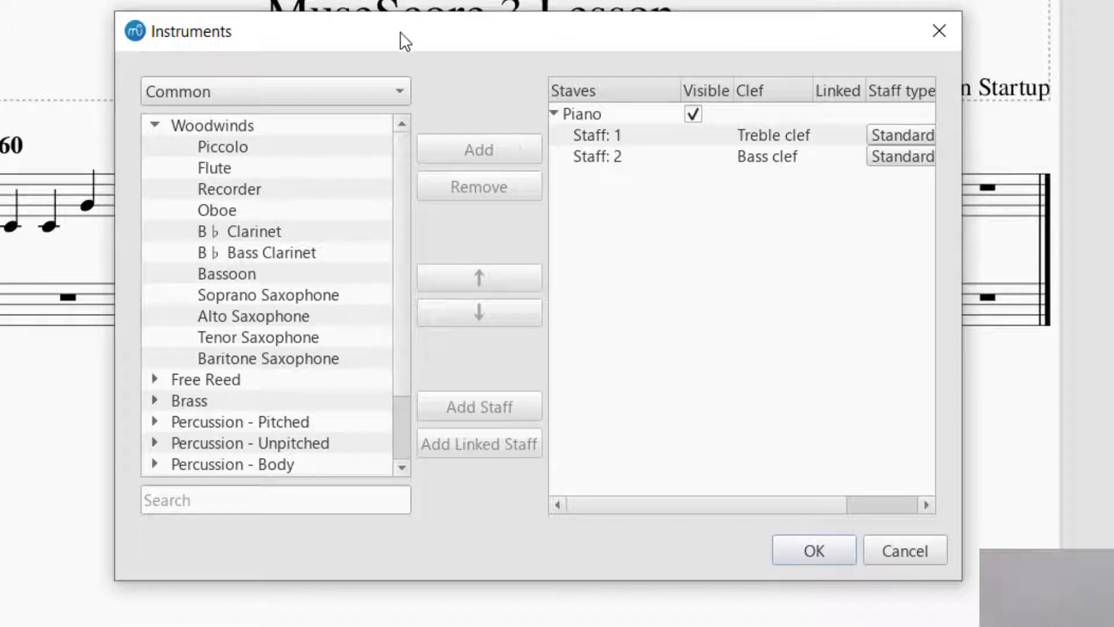
mouse_move(445, 68)
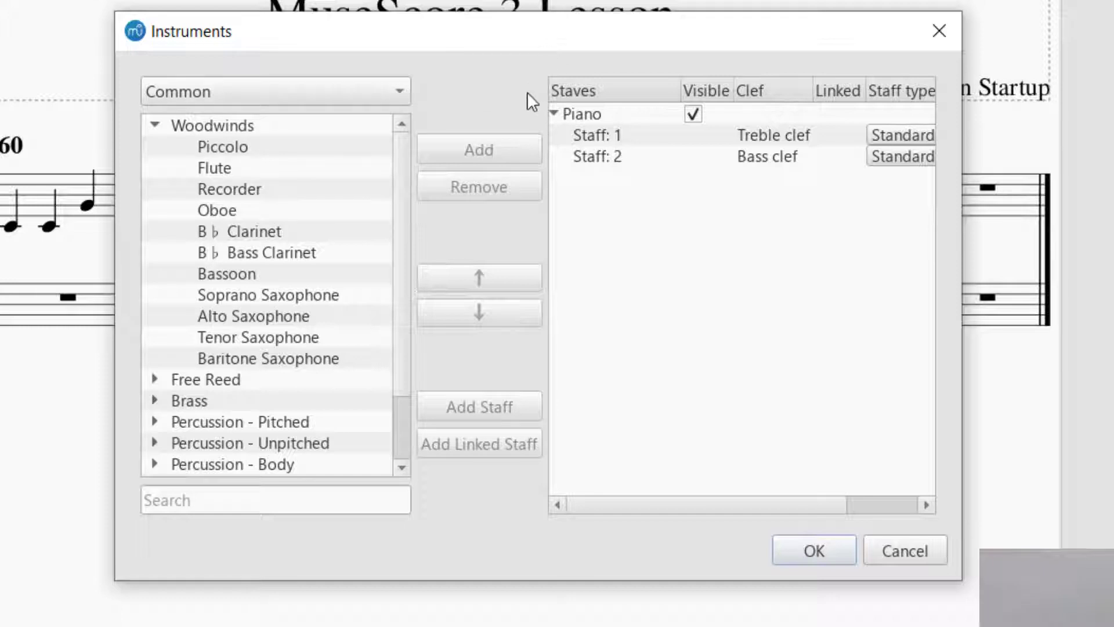
click(151, 126)
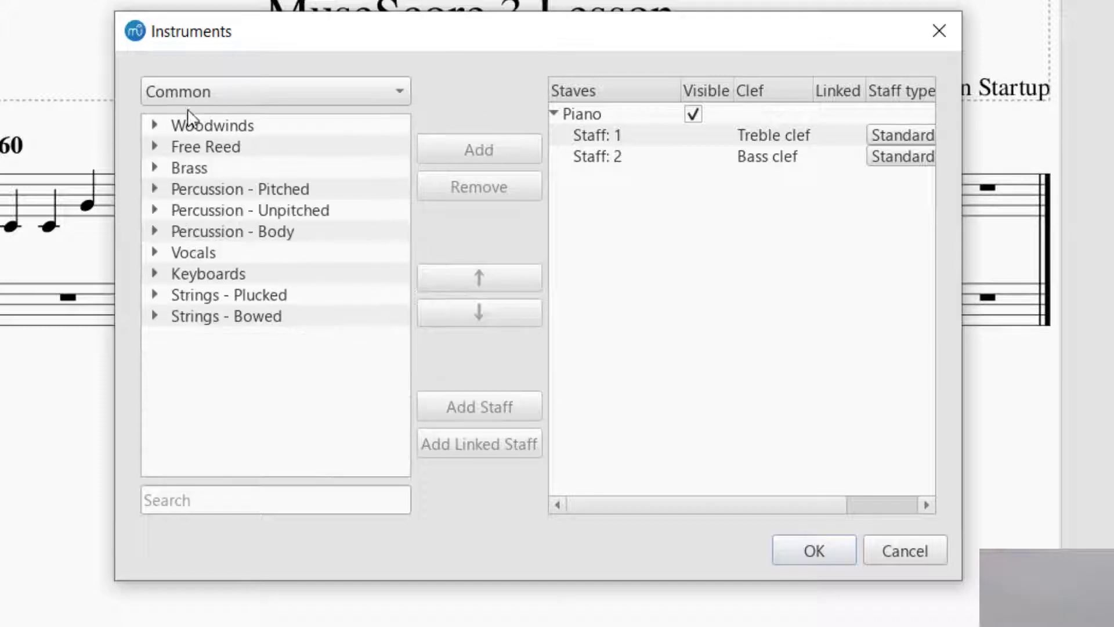
click(275, 90)
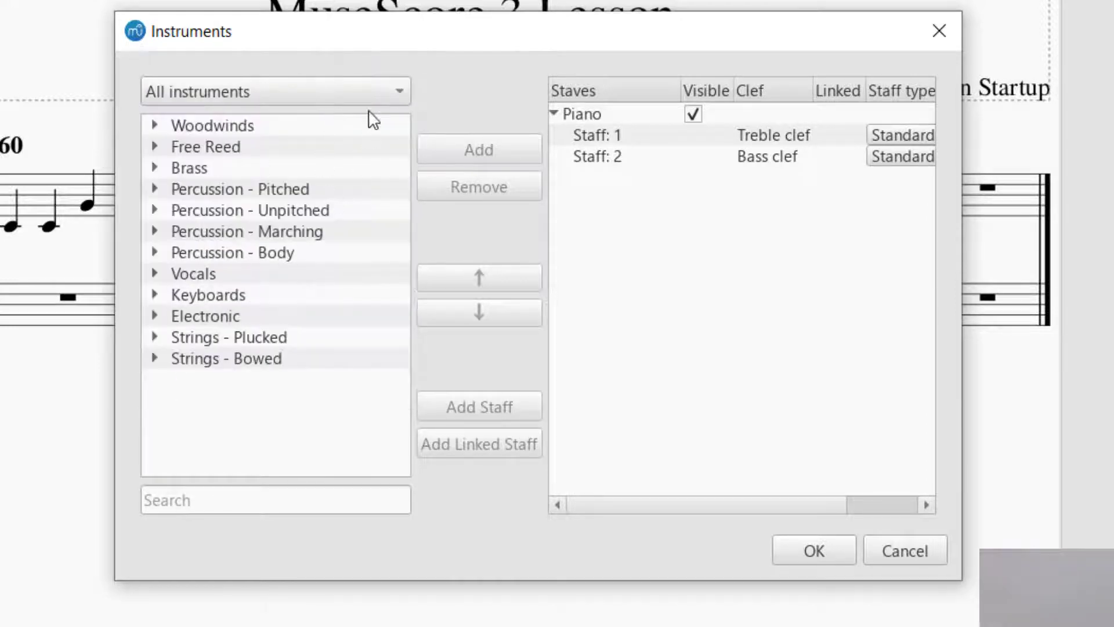
click(276, 90)
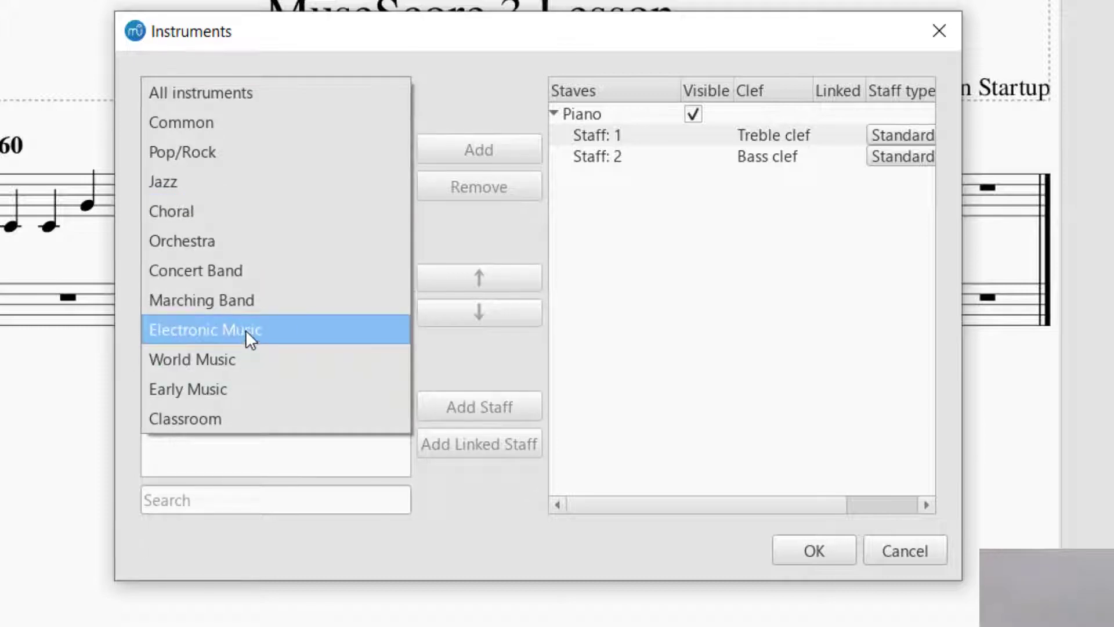
click(205, 329)
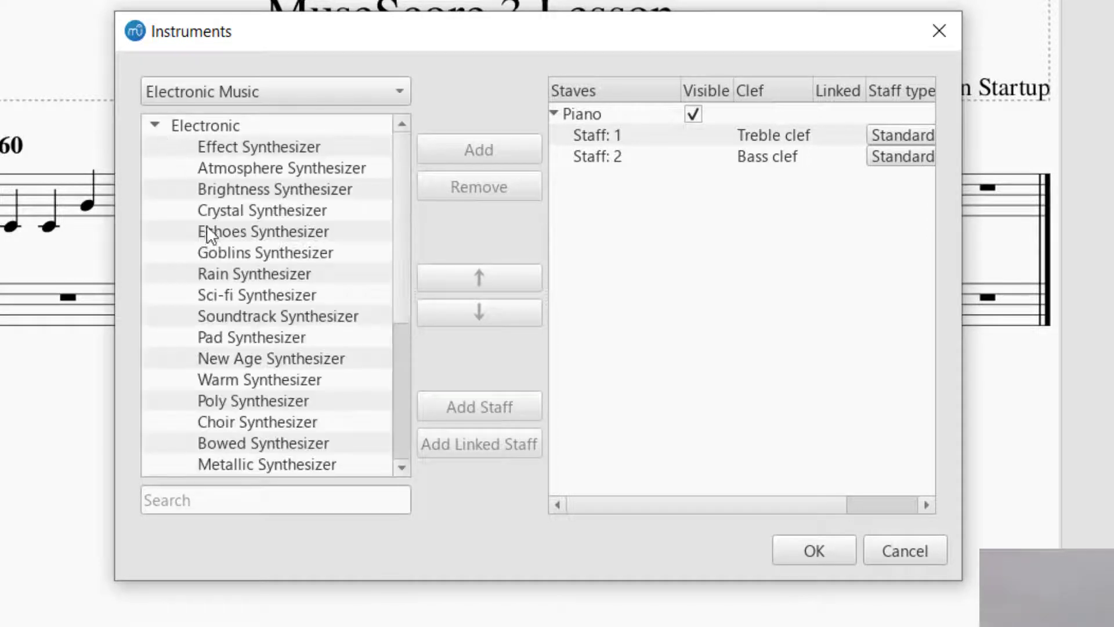
click(154, 125)
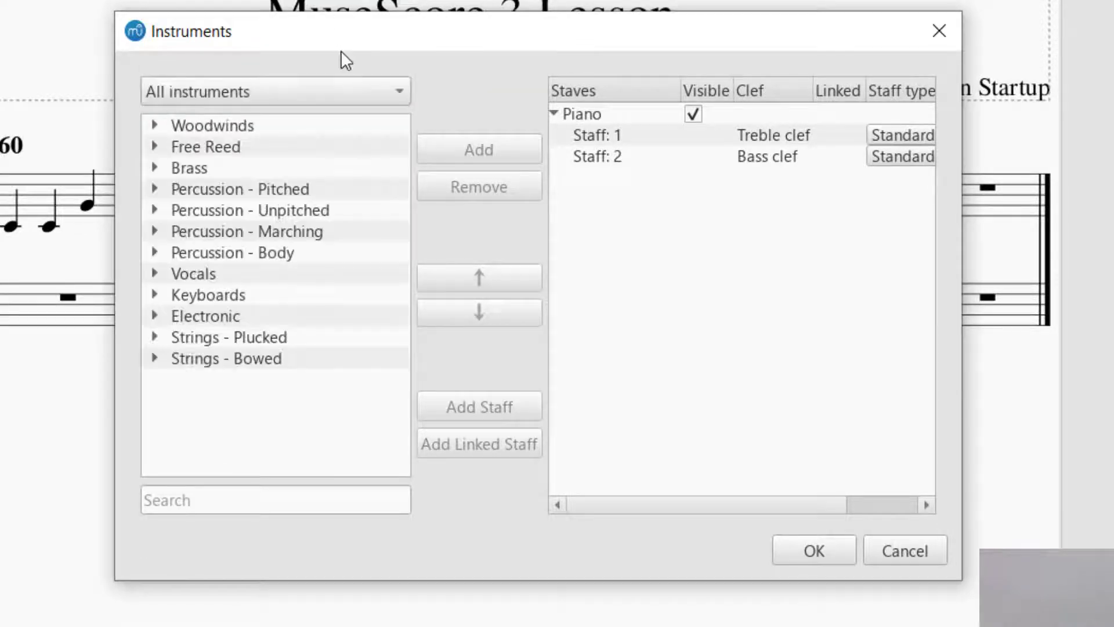
mouse_move(324, 236)
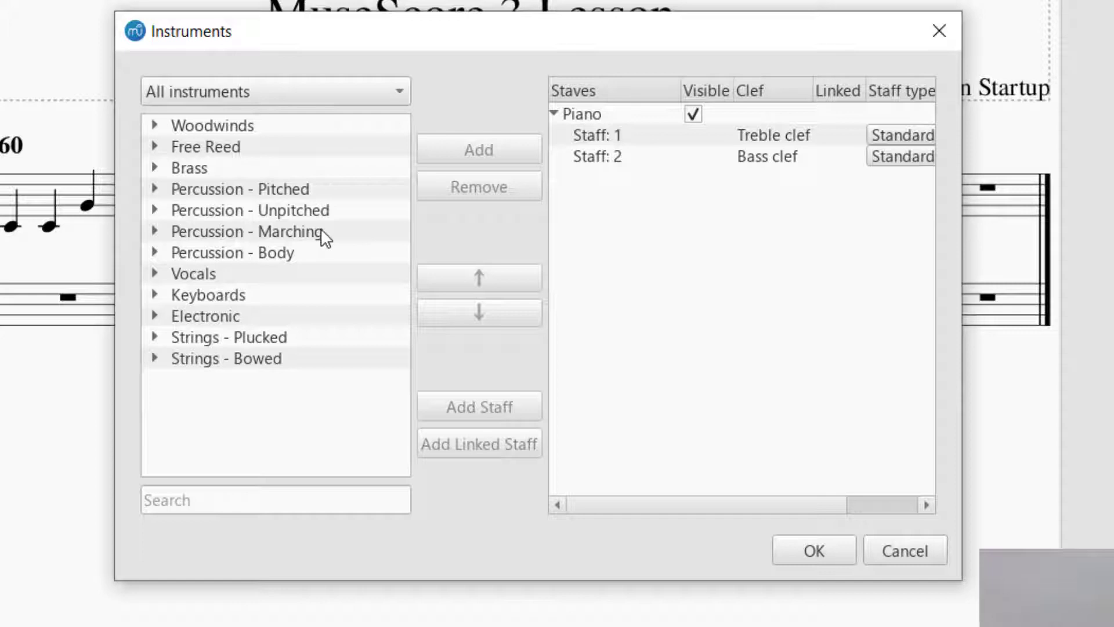
mouse_move(446, 113)
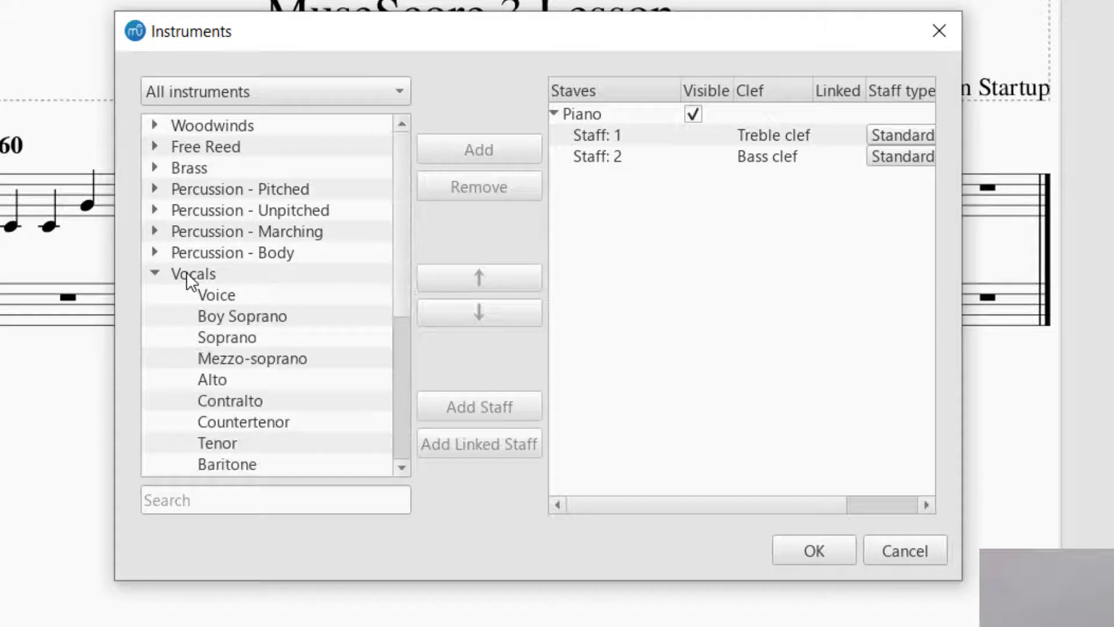
Add a Soprano voice from Vocals below Piano in the score's instrument list.
click(226, 337)
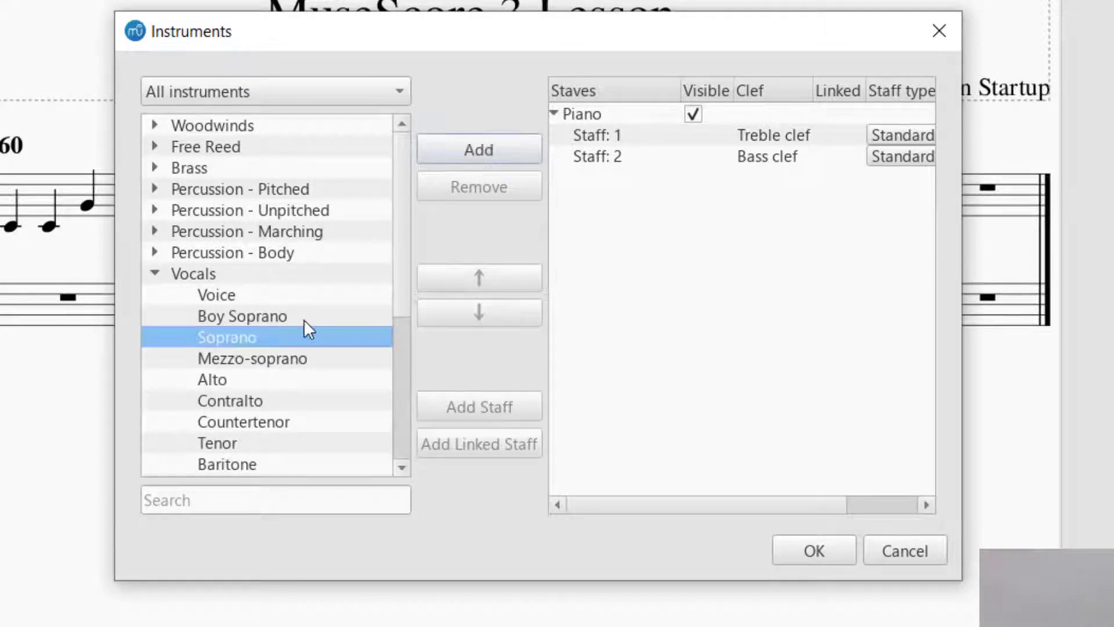
mouse_move(177, 283)
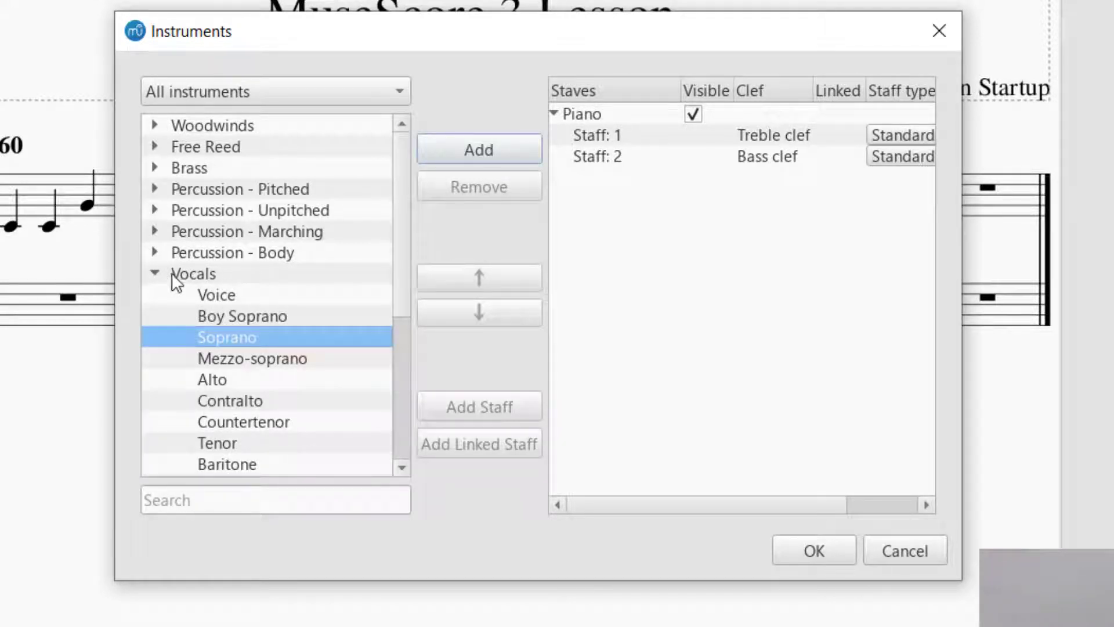
mouse_move(329, 299)
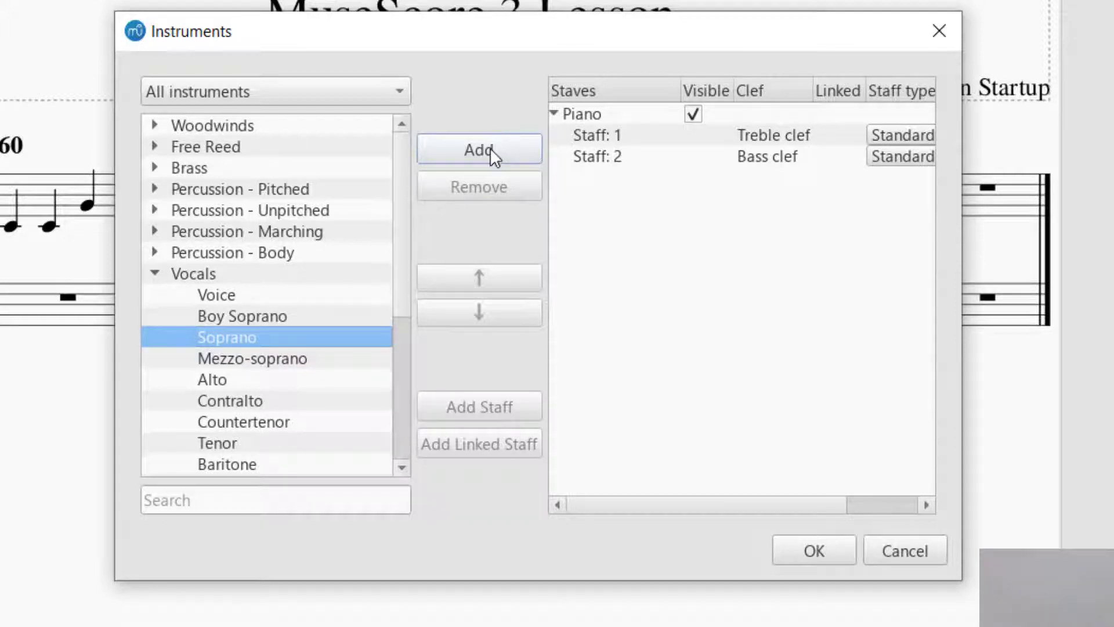
click(480, 150)
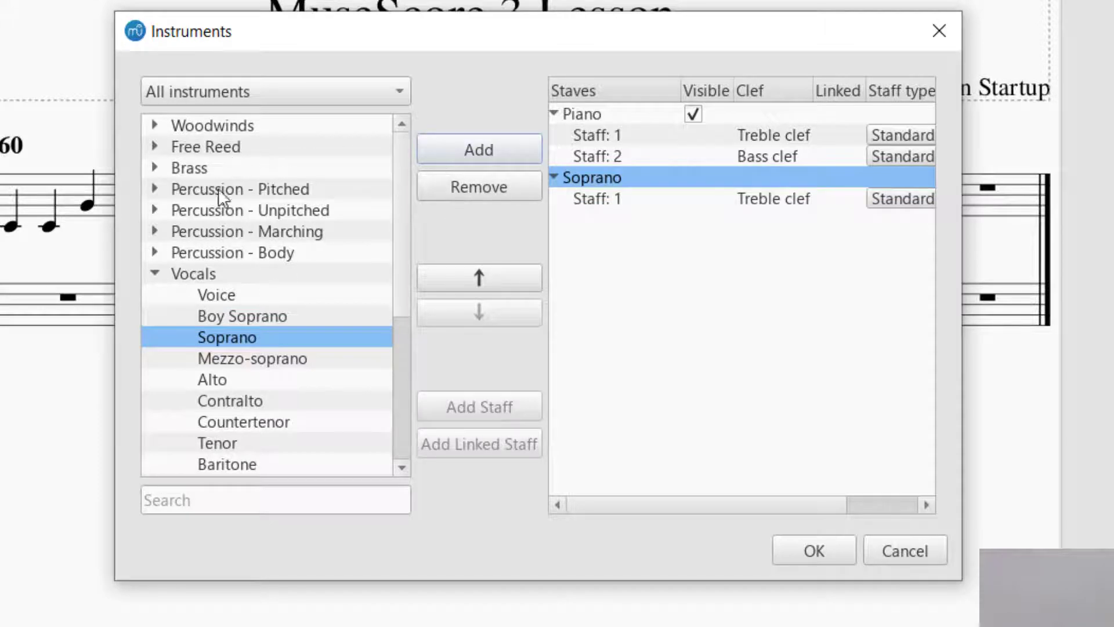
mouse_move(780, 131)
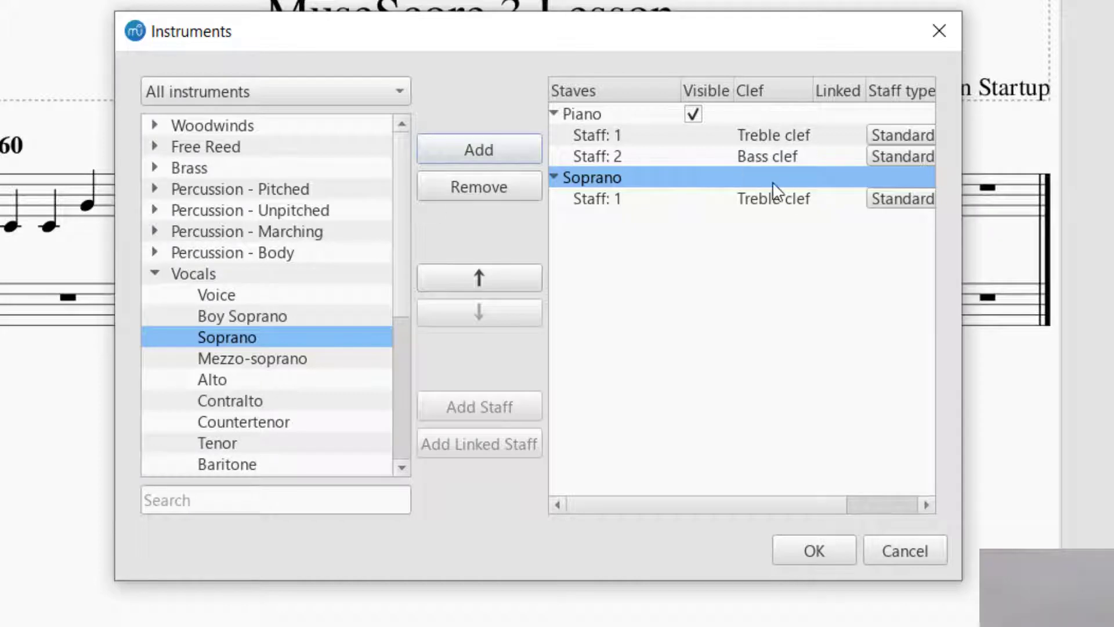
mouse_move(258, 373)
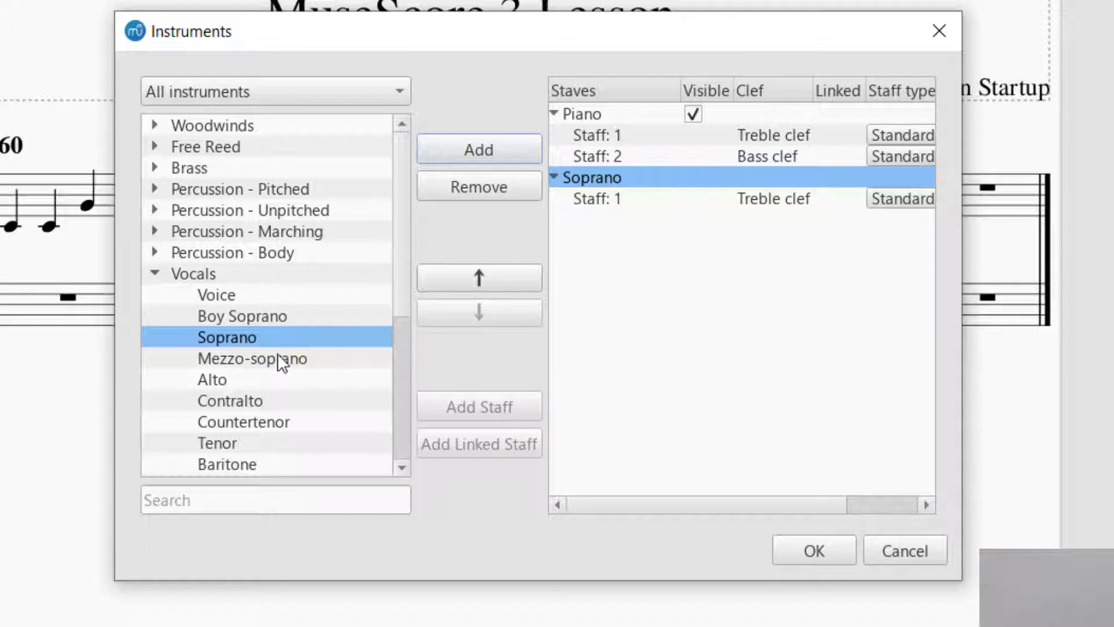
click(155, 274)
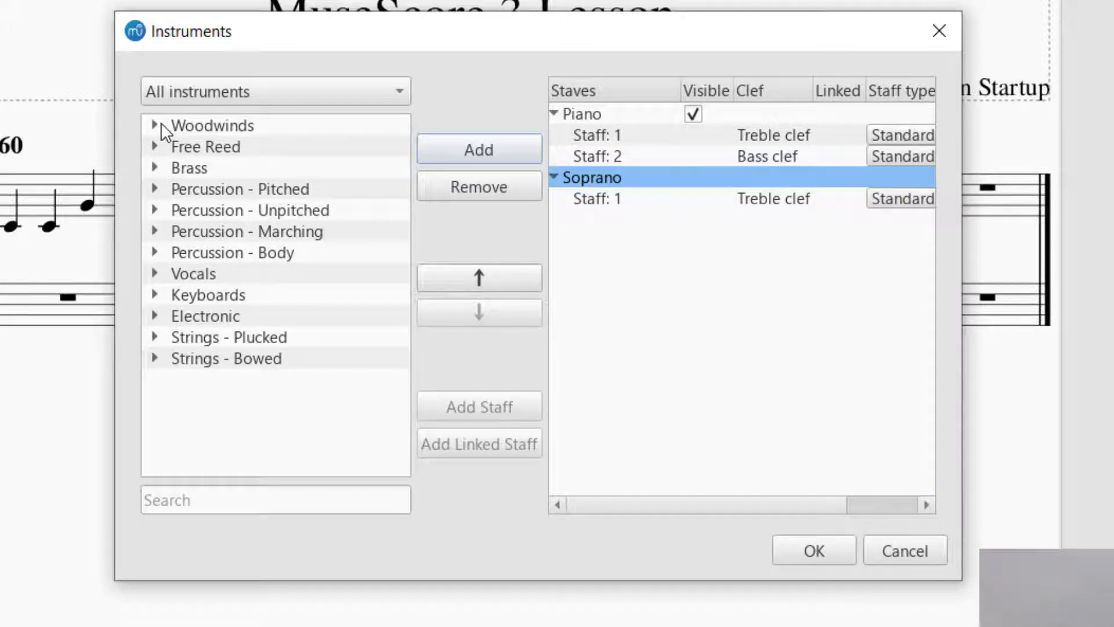
Add a Flute from Woodwinds after Soprano in the instrument list.
click(156, 125)
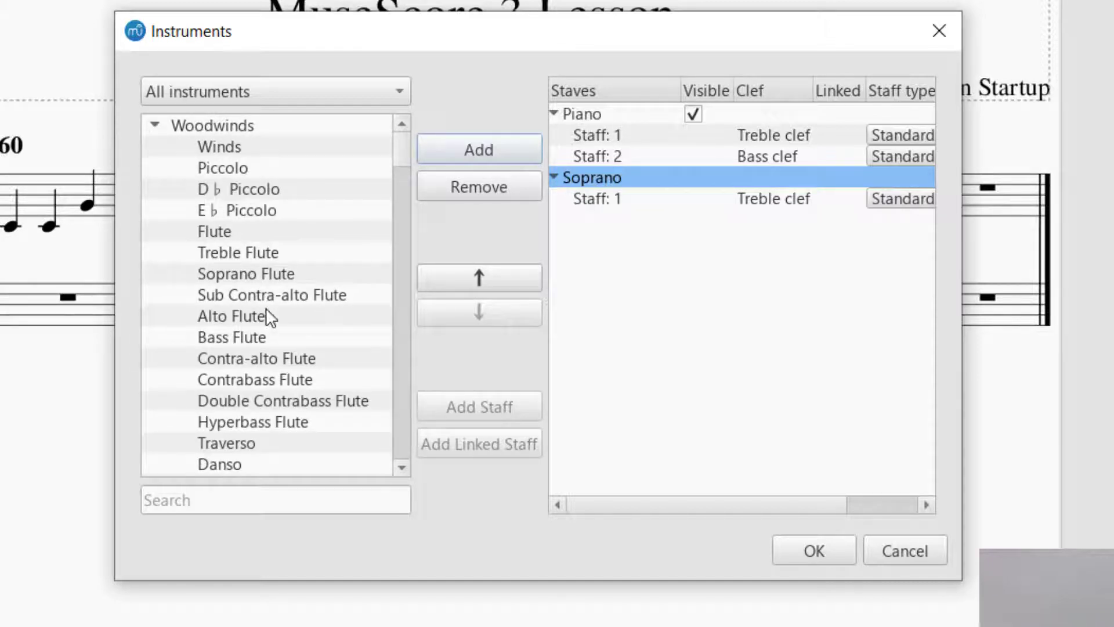
mouse_move(234, 267)
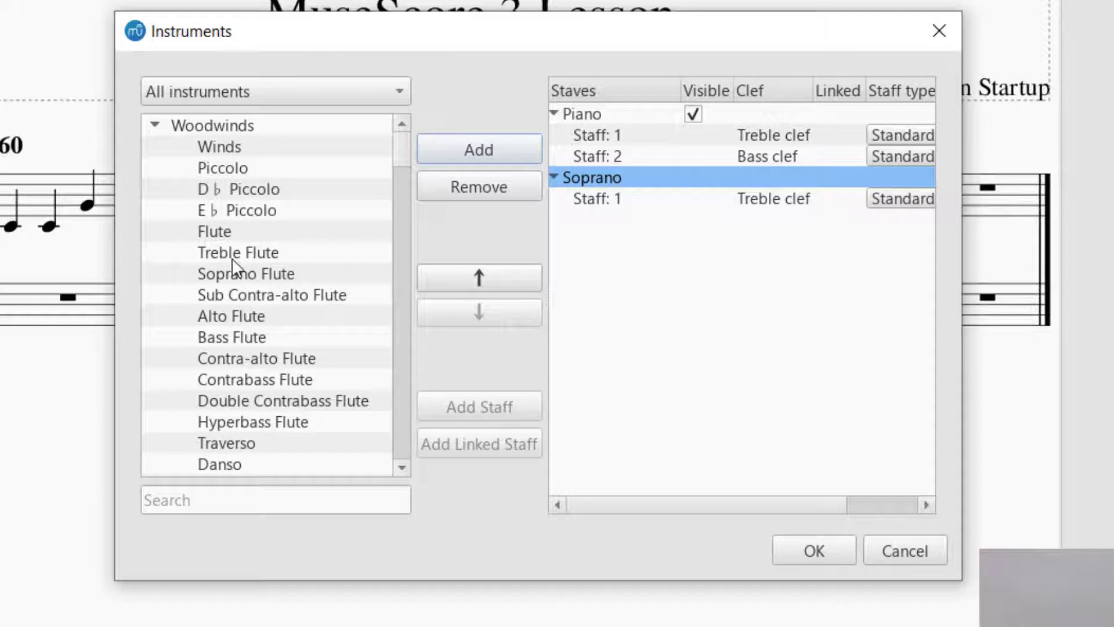
click(215, 231)
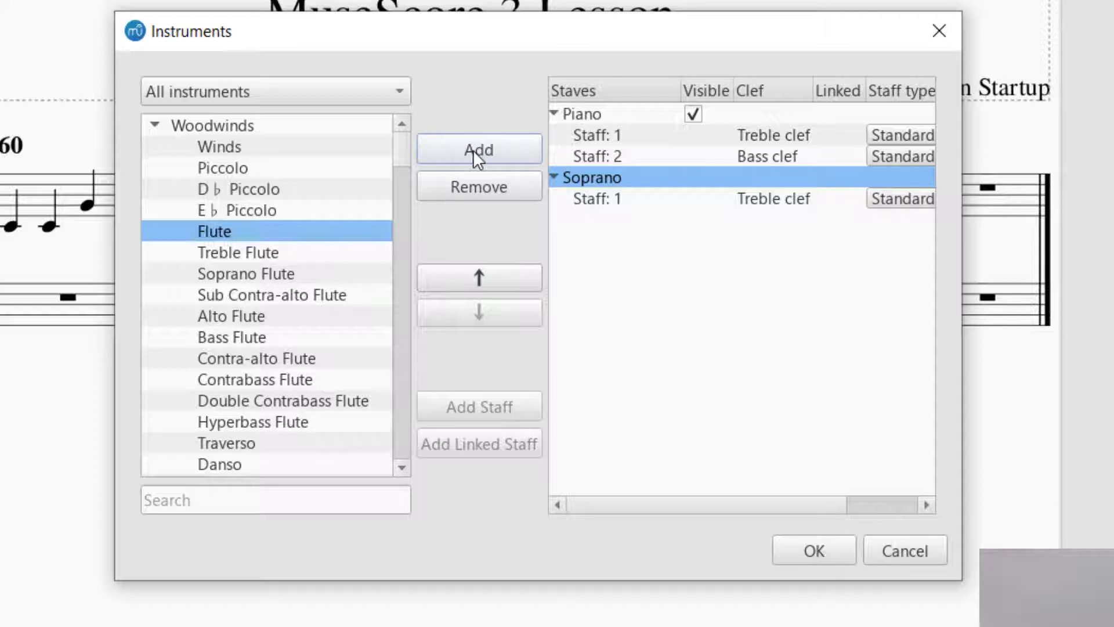
click(479, 150)
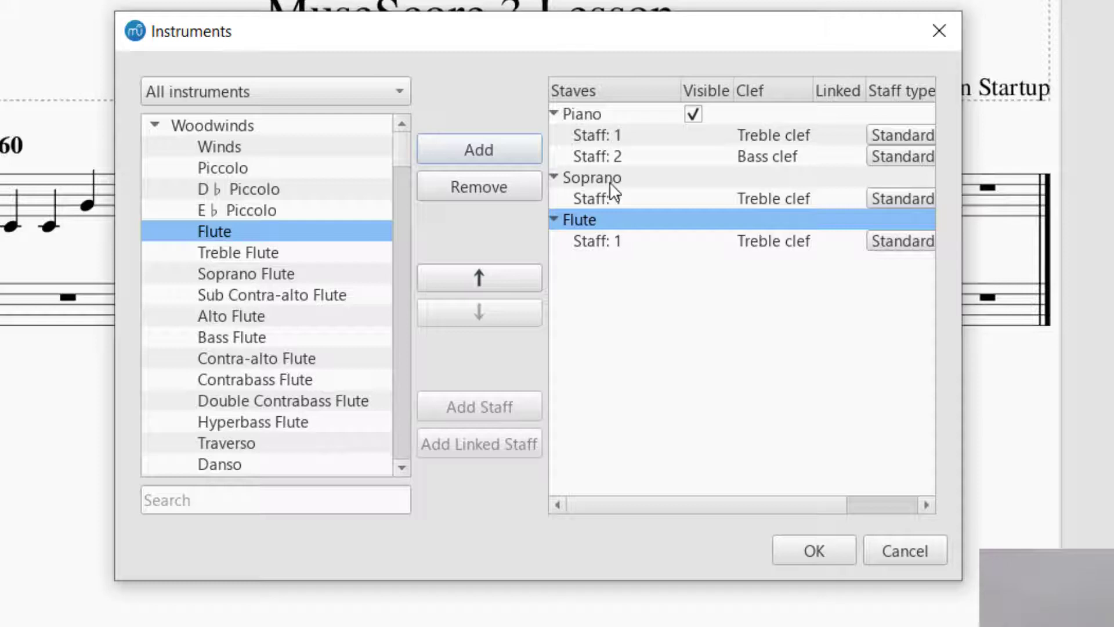
mouse_move(581, 274)
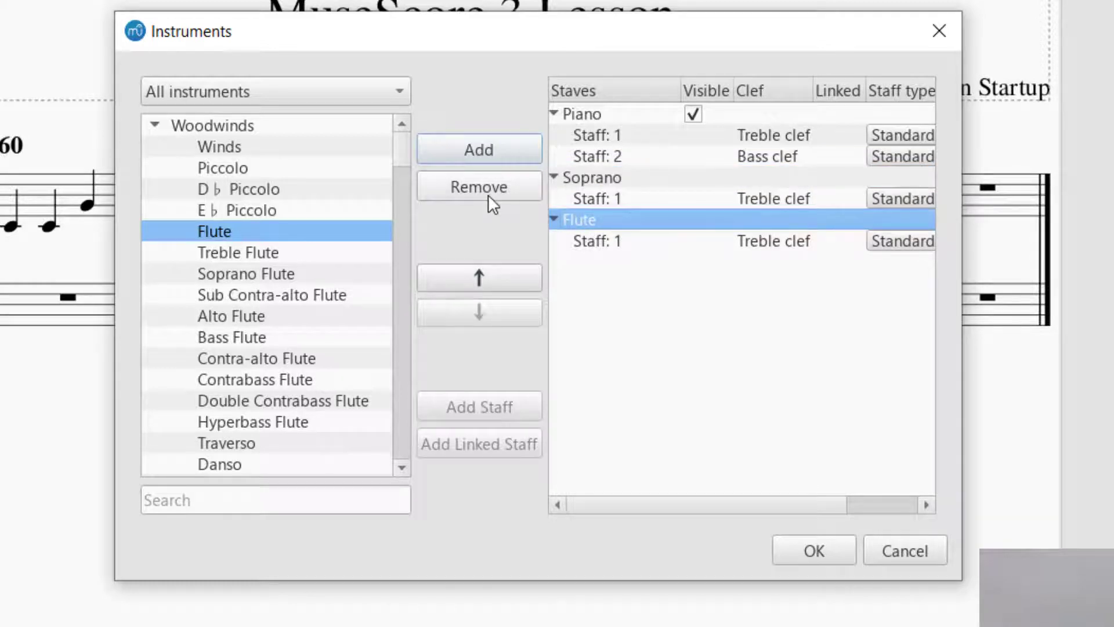
click(479, 185)
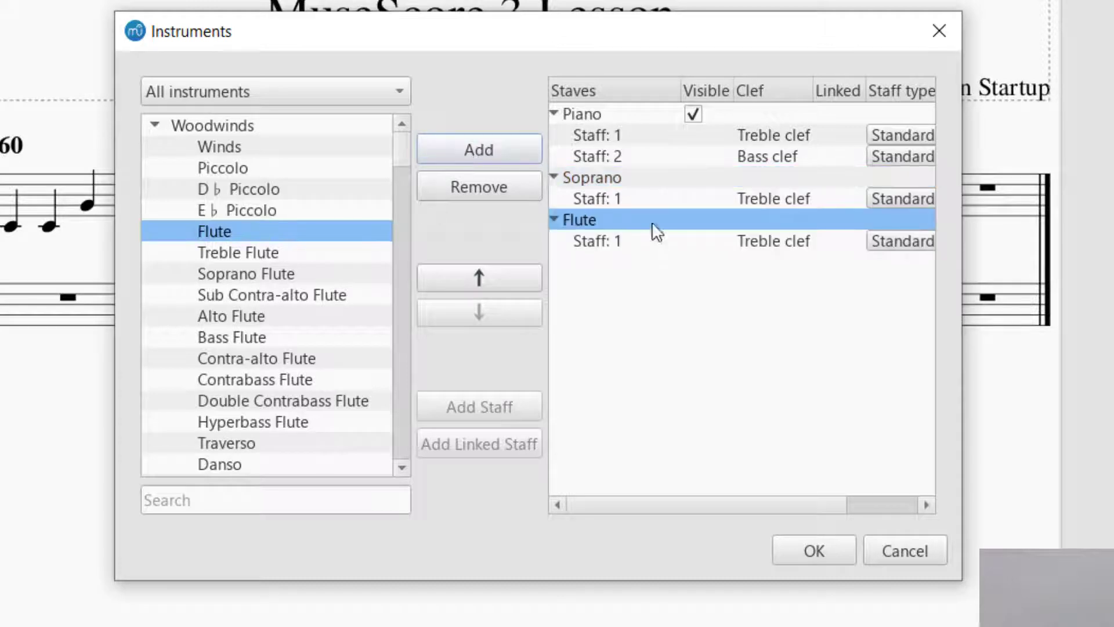
mouse_move(776, 459)
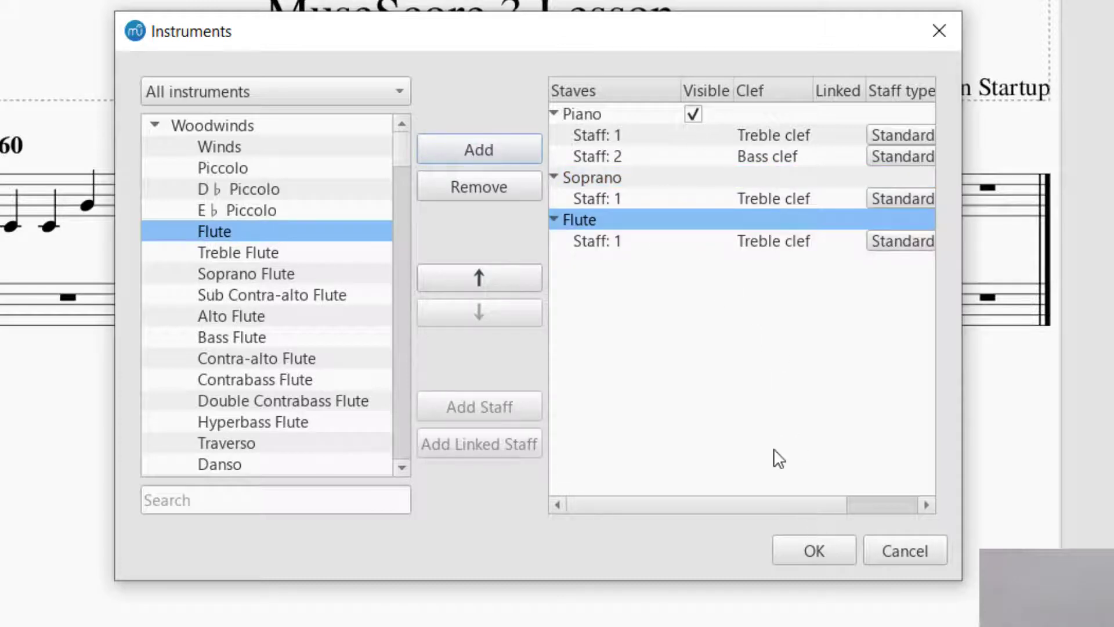
Apply Soprano and Flute staves to the score, then return to the Instruments dialog.
click(813, 550)
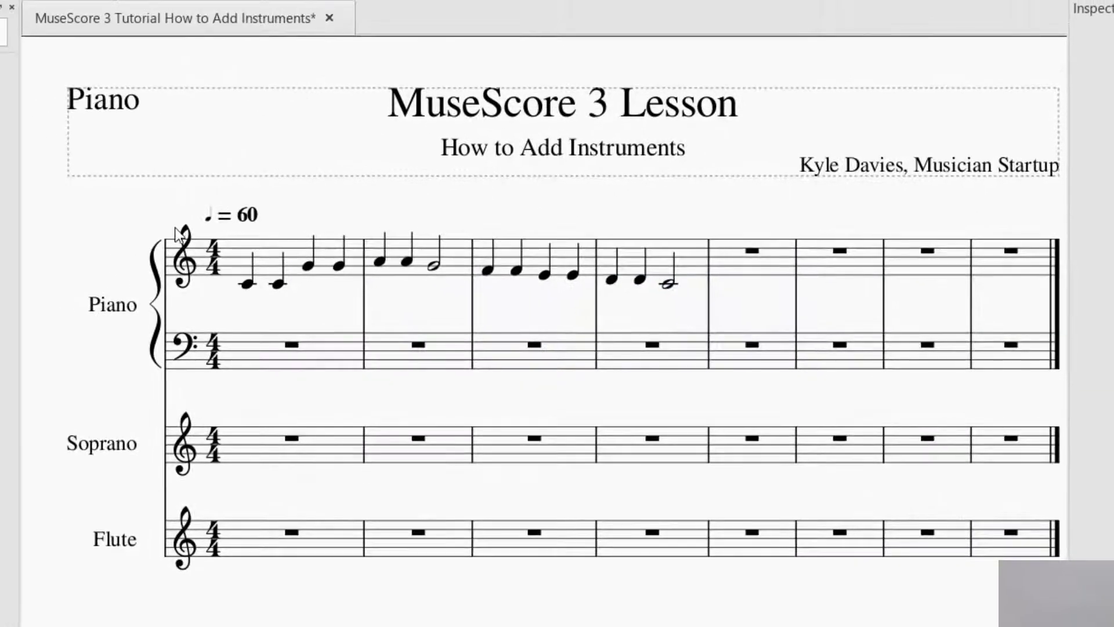
mouse_move(141, 445)
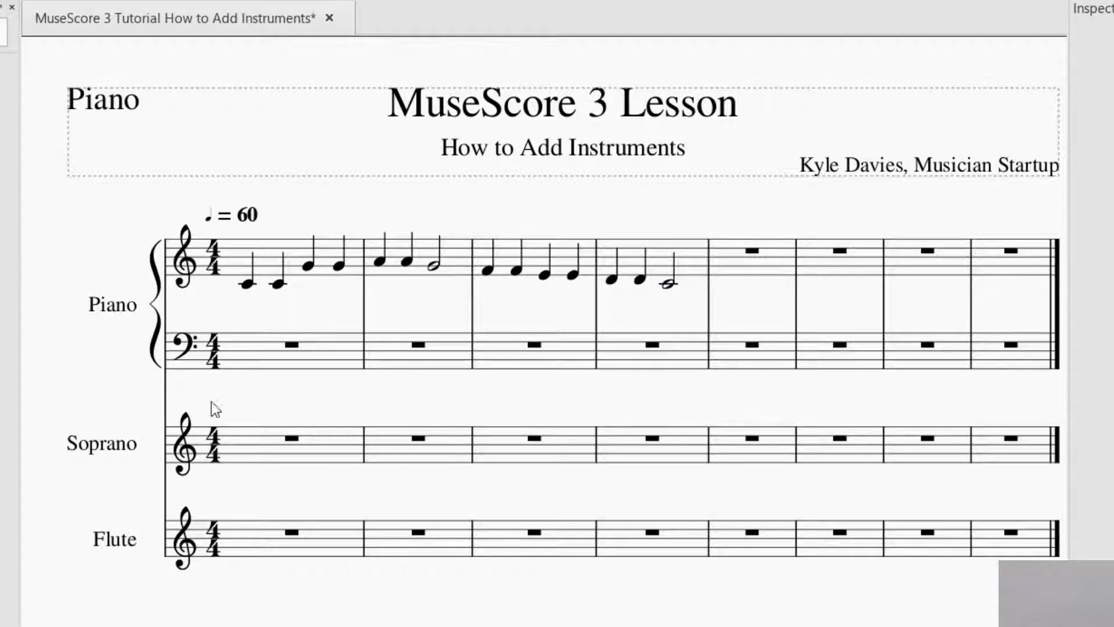
mouse_move(311, 129)
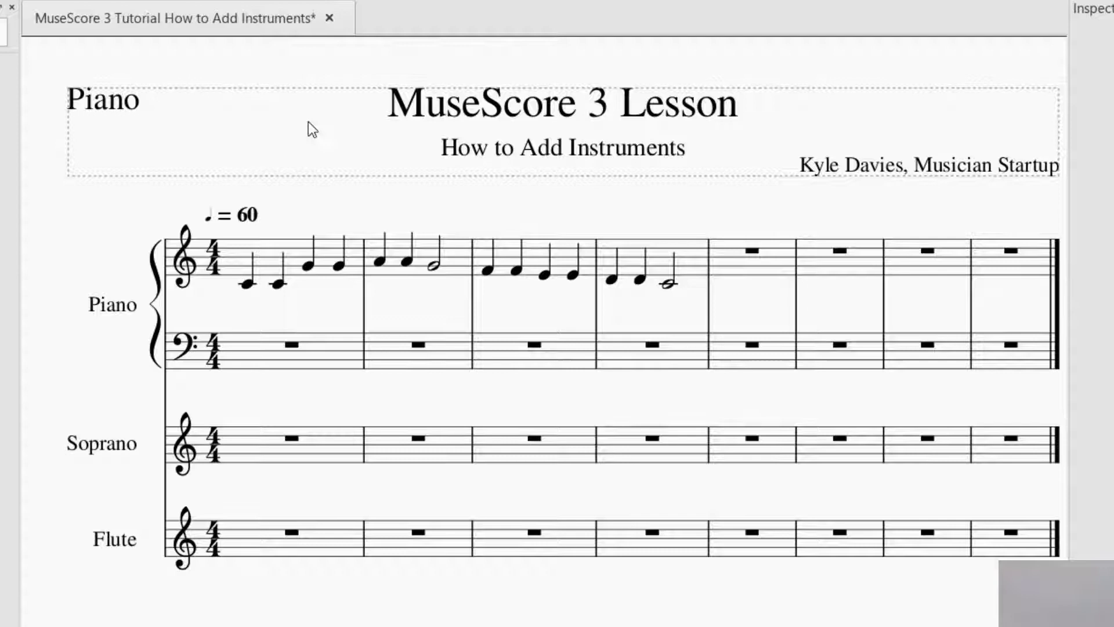
click(55, 37)
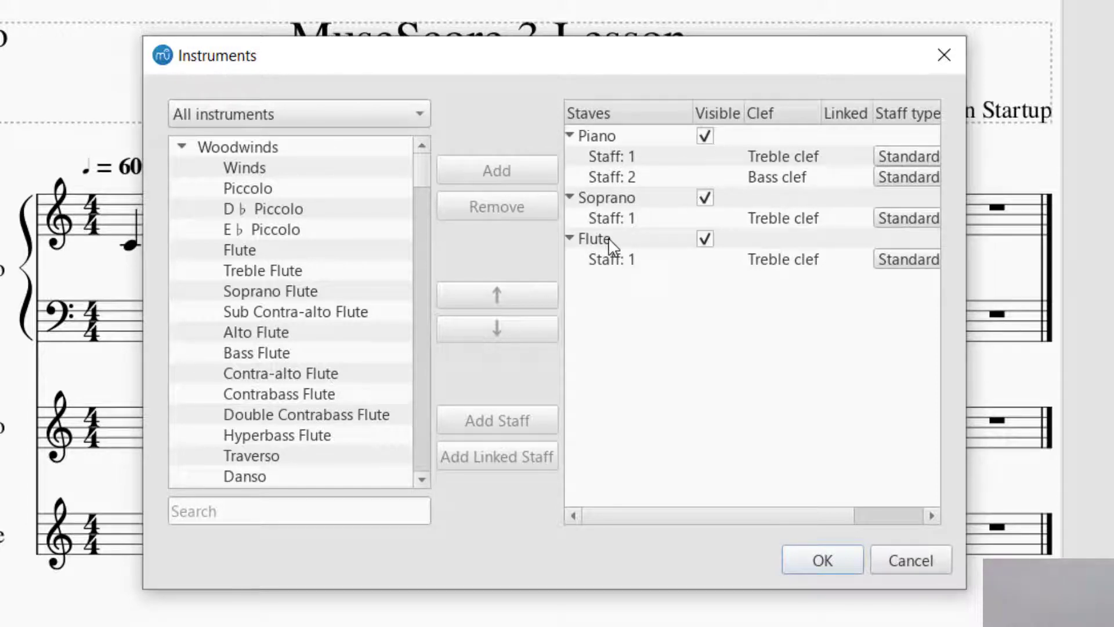
Reorder the staves to Flute, Soprano, Piano and apply it to the score.
click(594, 240)
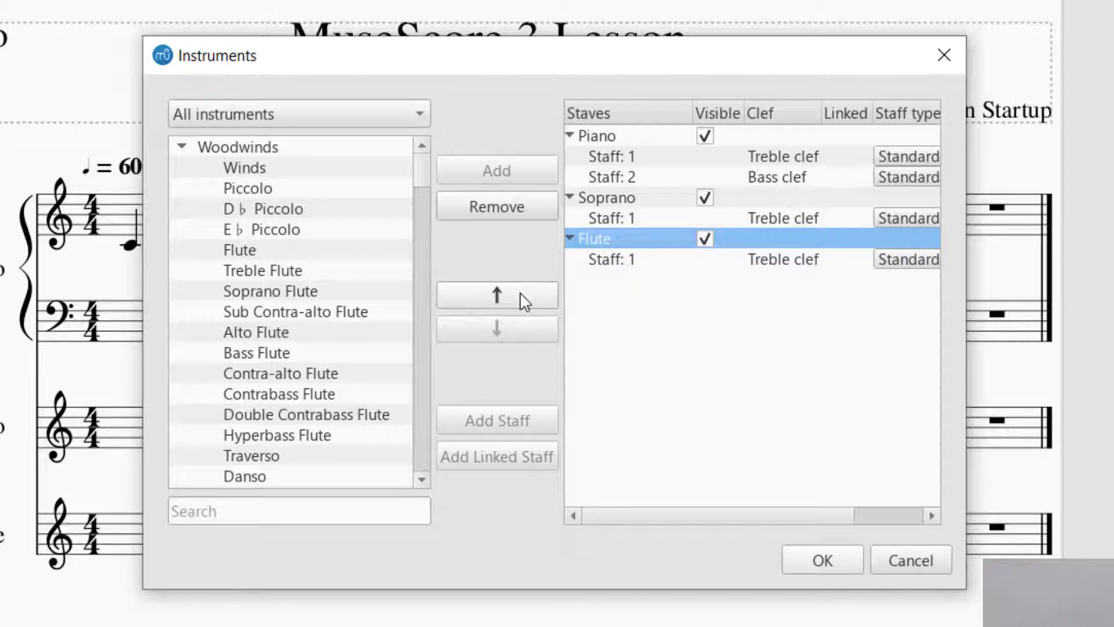
click(496, 296)
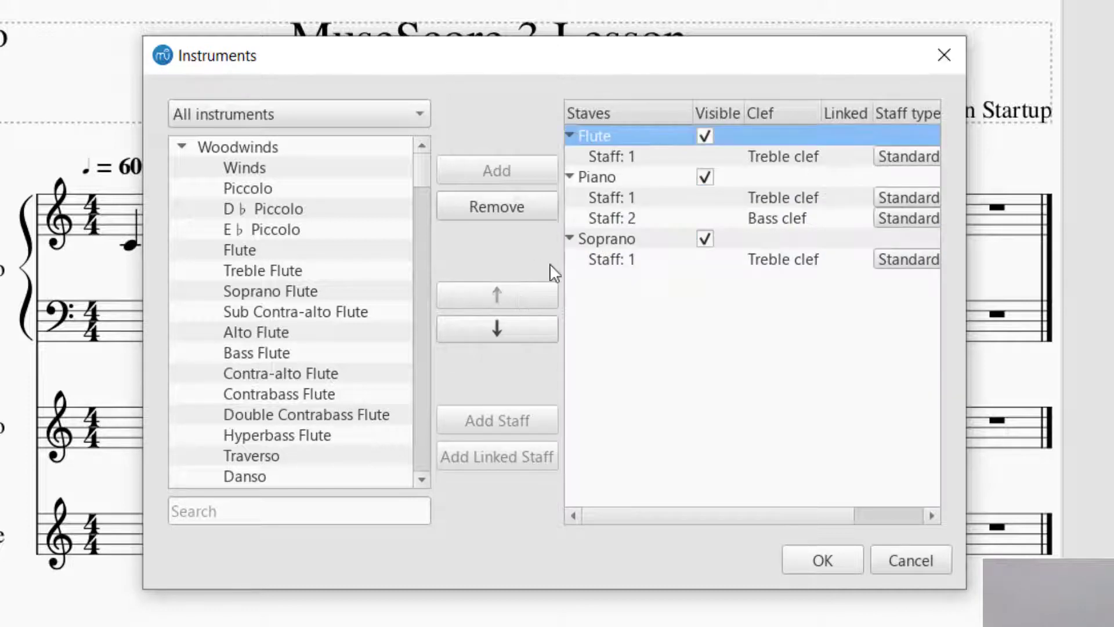
click(604, 238)
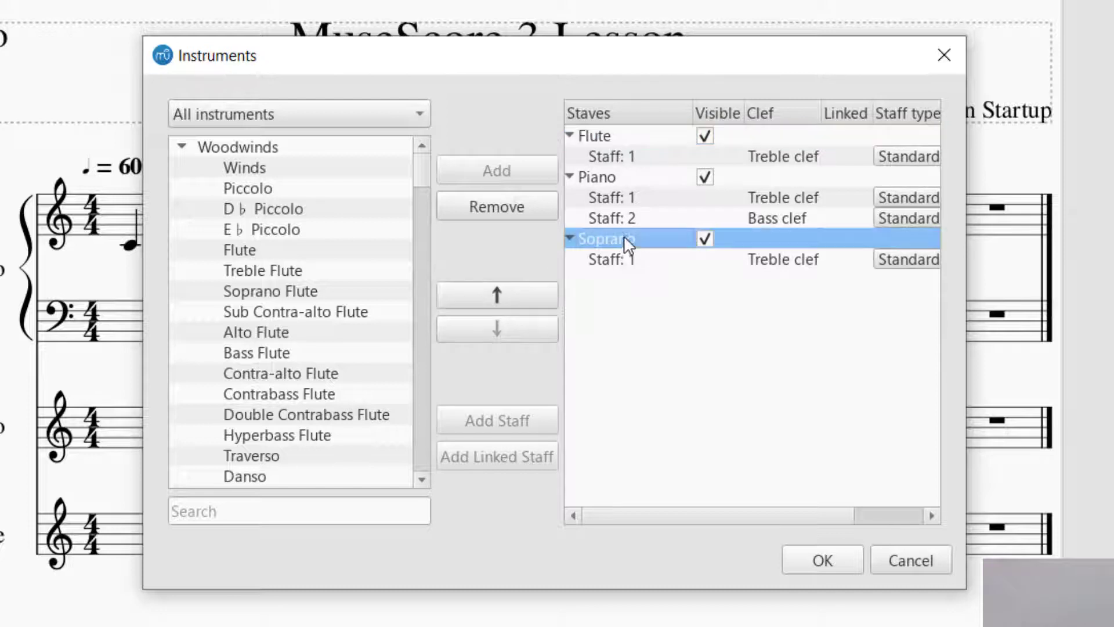
click(497, 295)
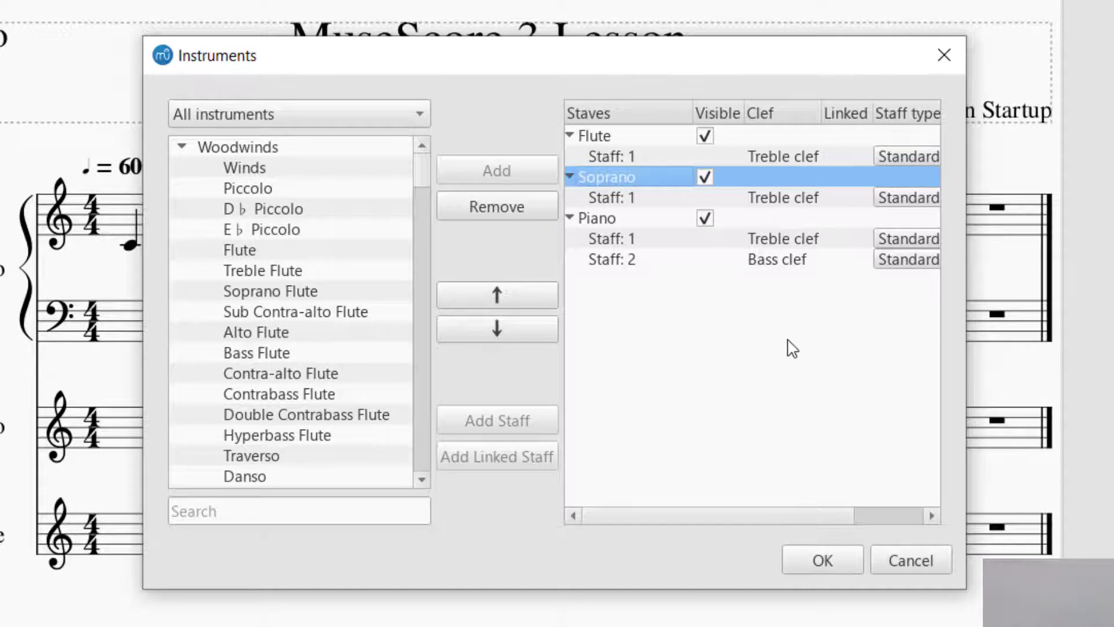
click(822, 560)
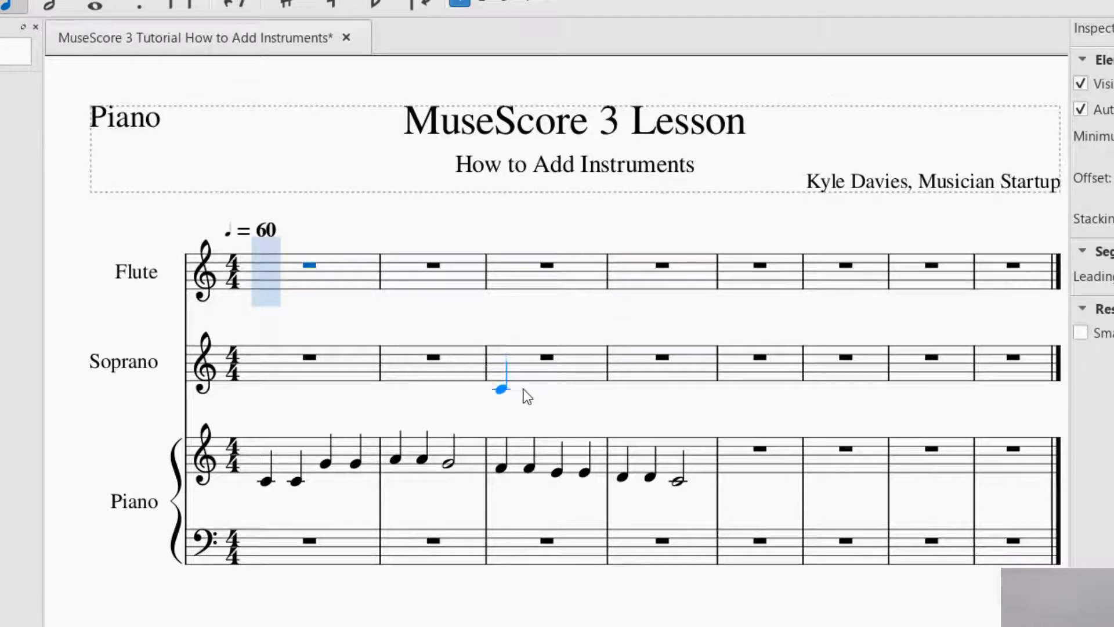
Enter C C G G into Soprano measure 3 and Flute measure 4.
click(536, 391)
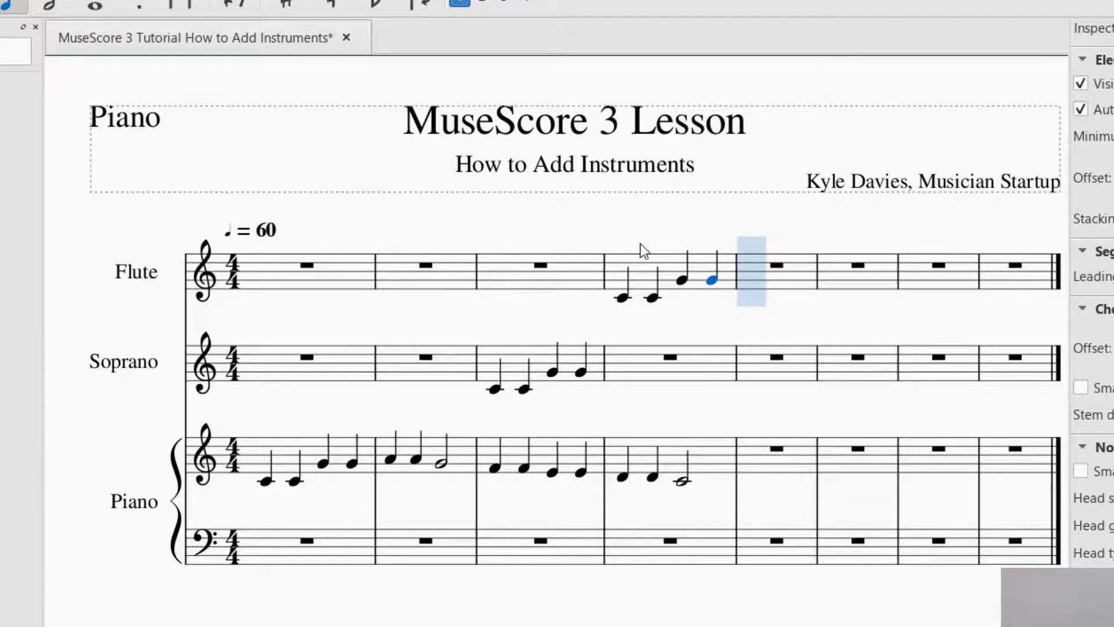
click(265, 467)
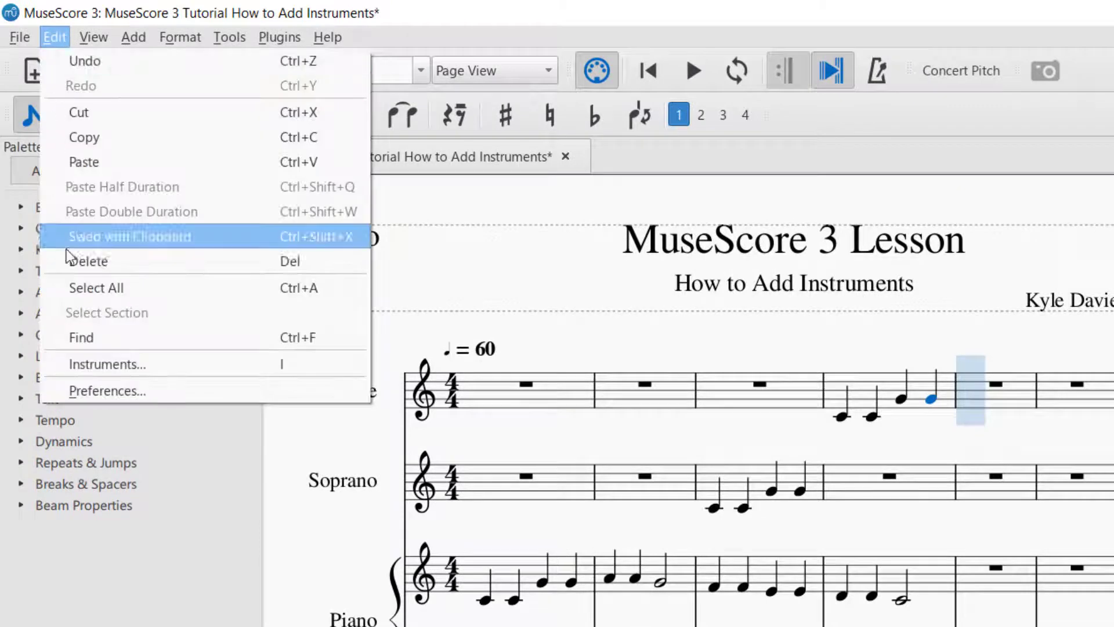
click(107, 363)
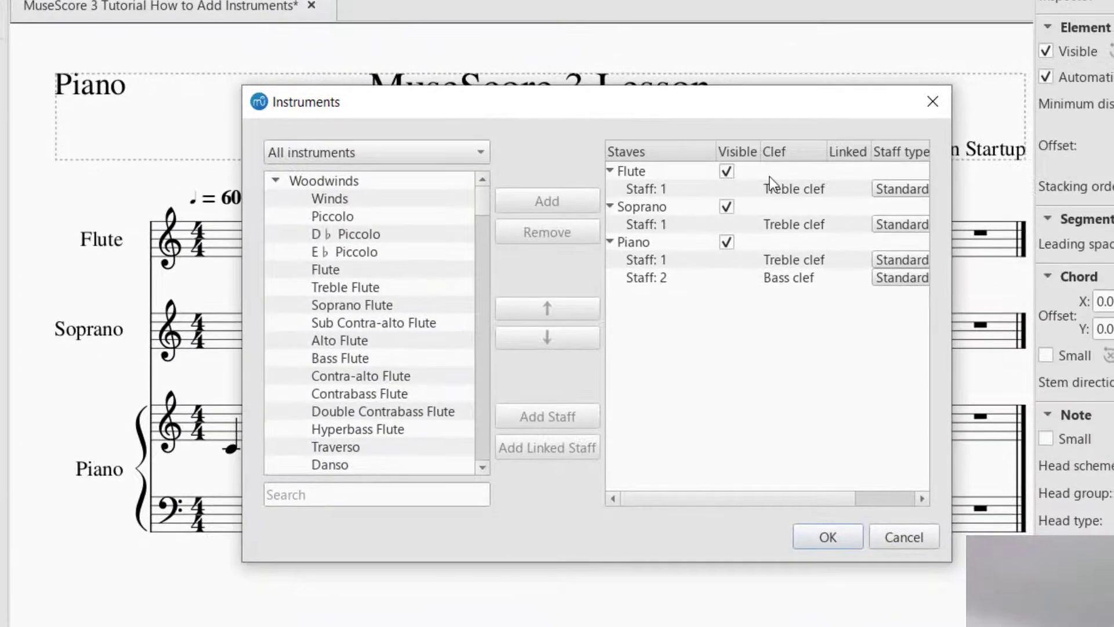
click(631, 171)
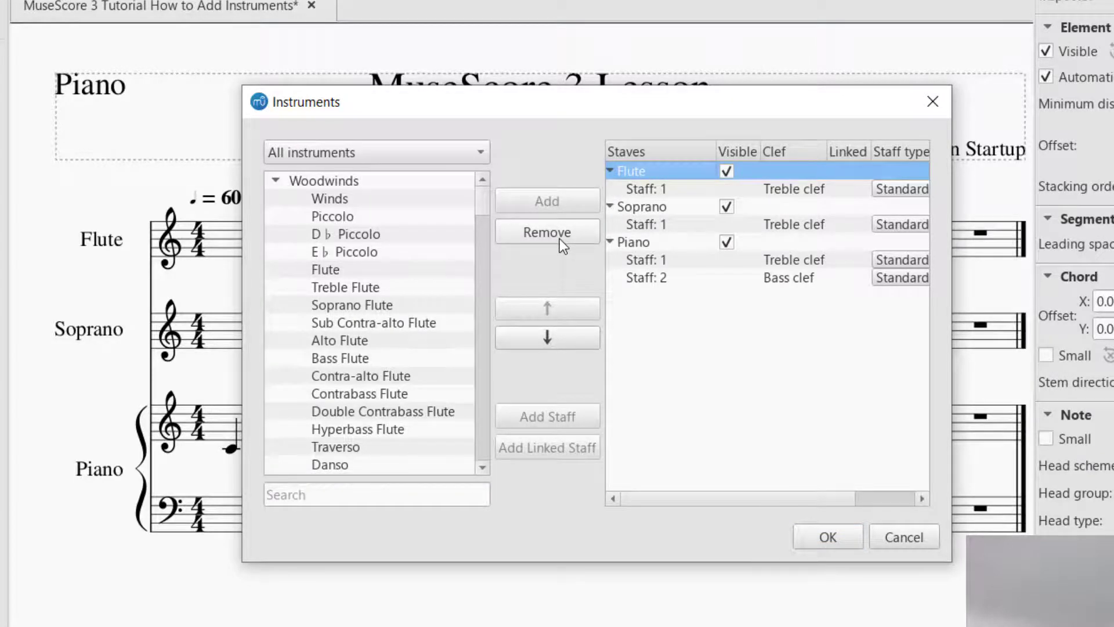
click(827, 536)
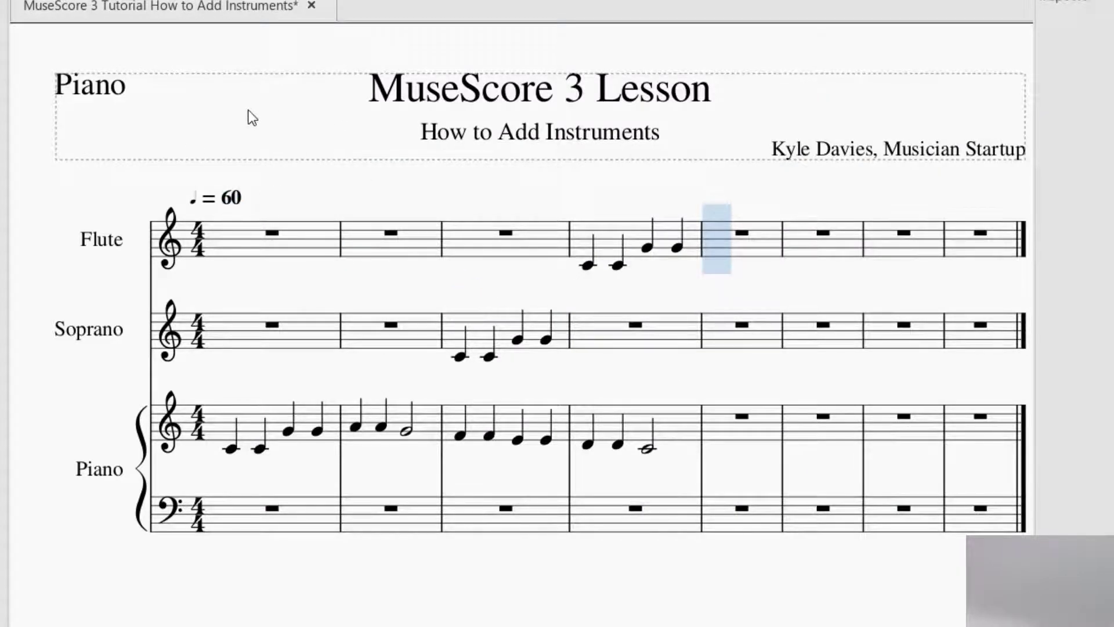
mouse_move(592, 184)
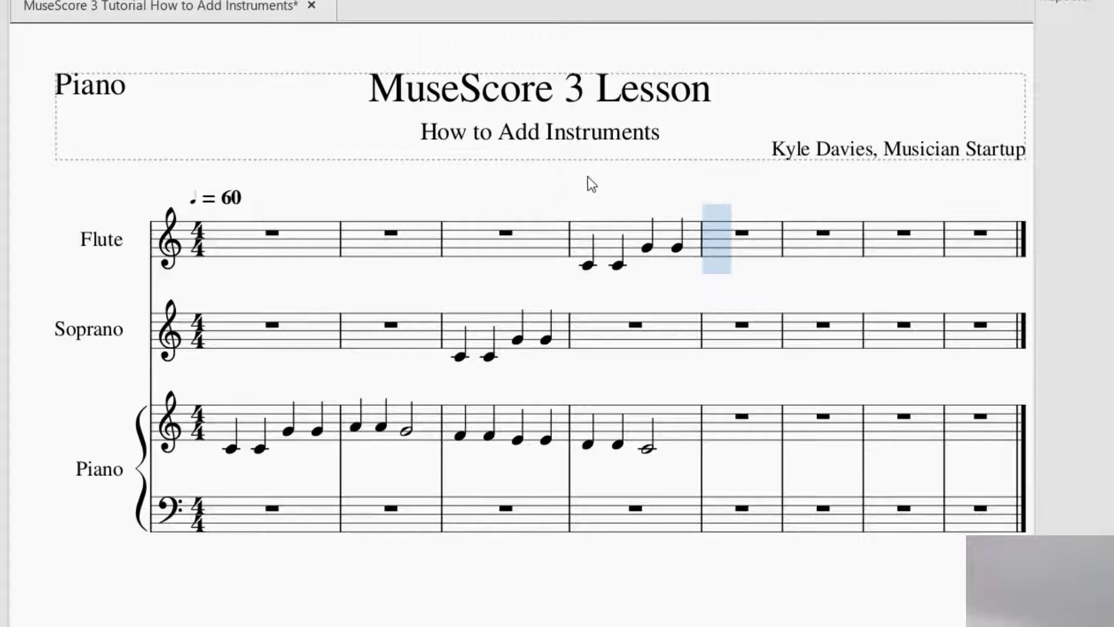
mouse_move(594, 172)
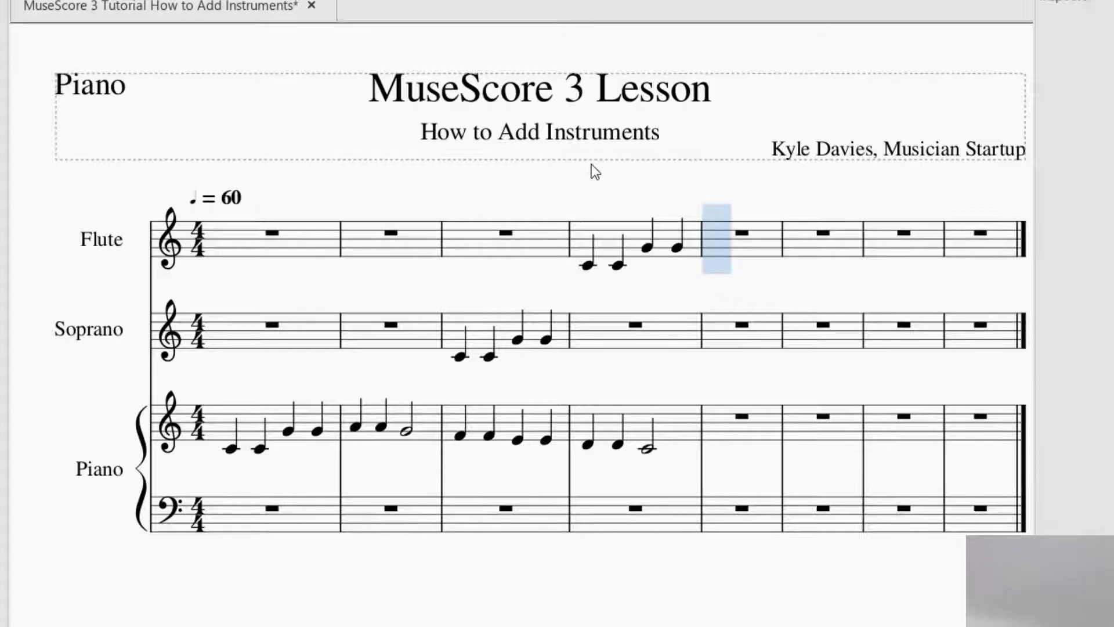
mouse_move(595, 179)
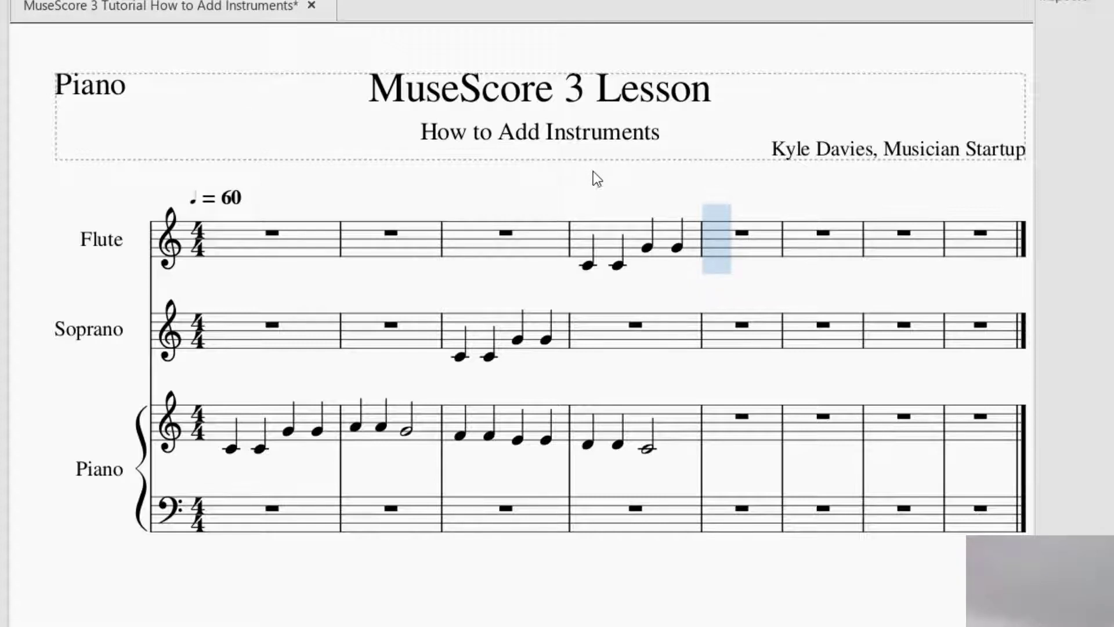
Leave the score unchanged and show the File menu's save and export commands.
click(229, 504)
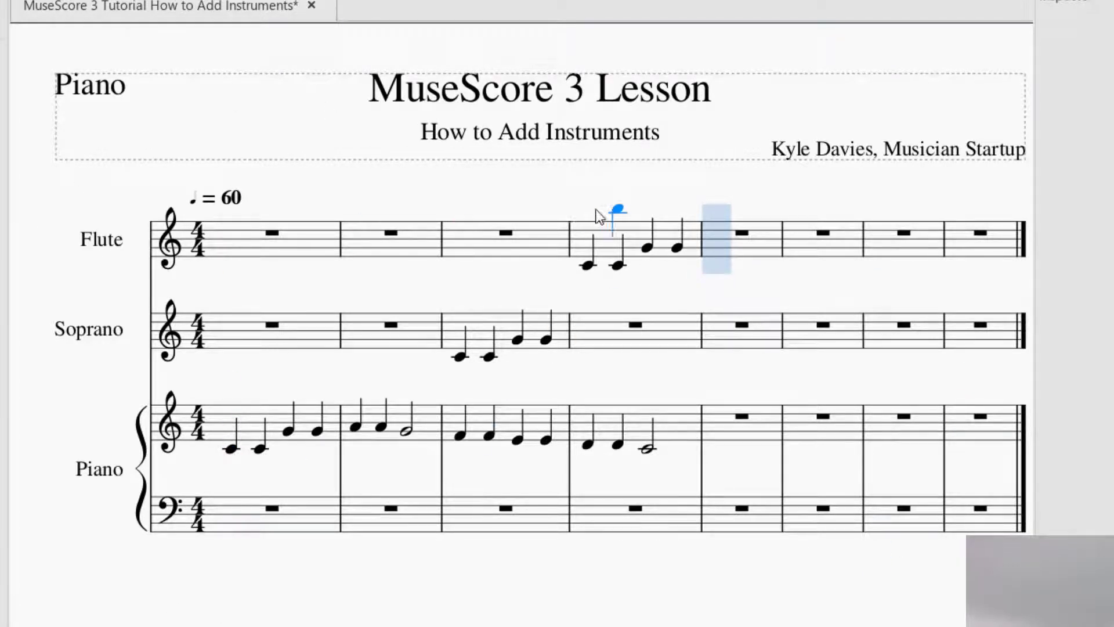
click(715, 243)
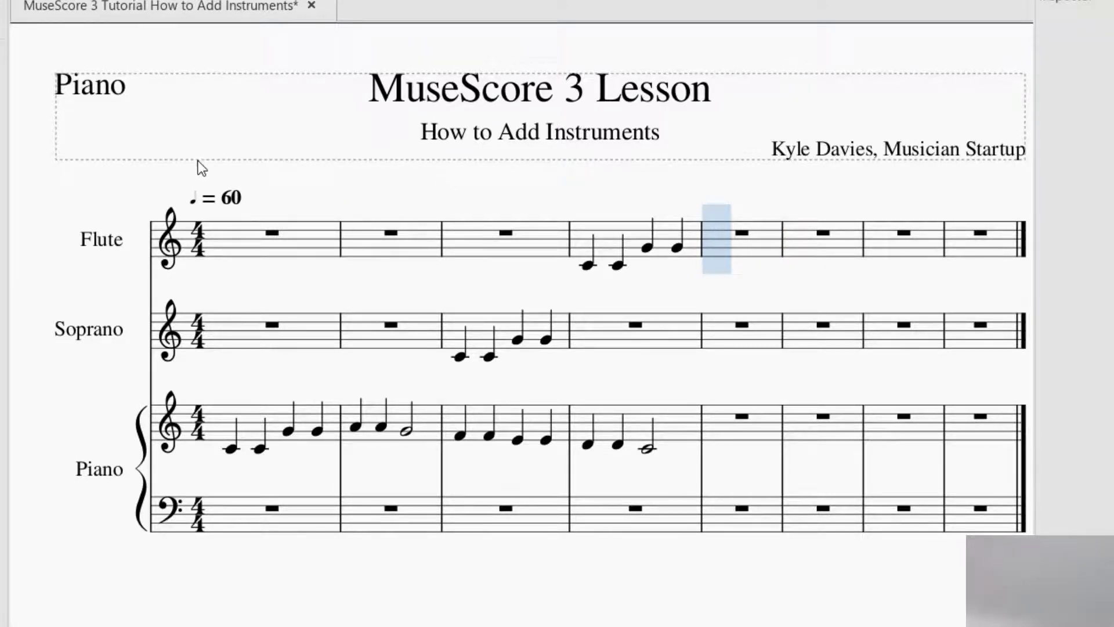
mouse_move(328, 153)
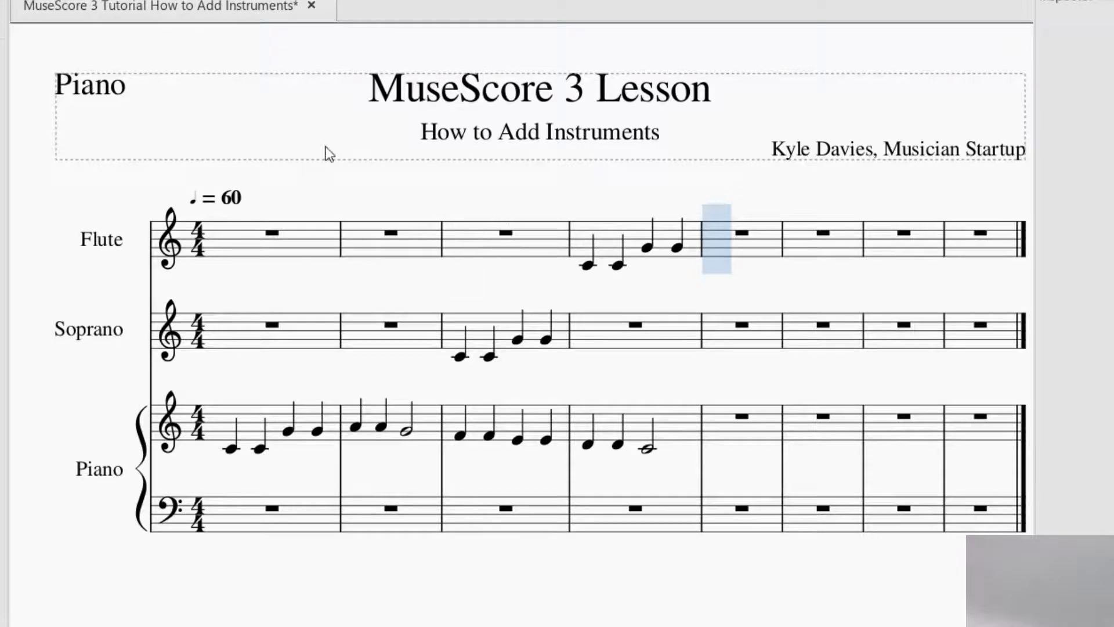
click(14, 37)
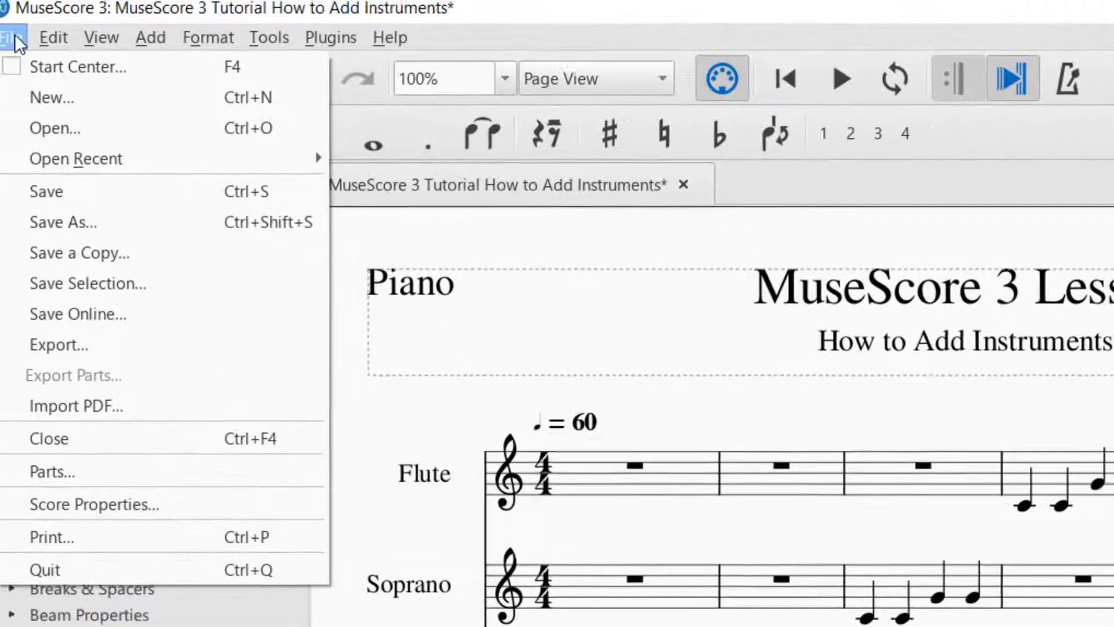
mouse_move(67, 486)
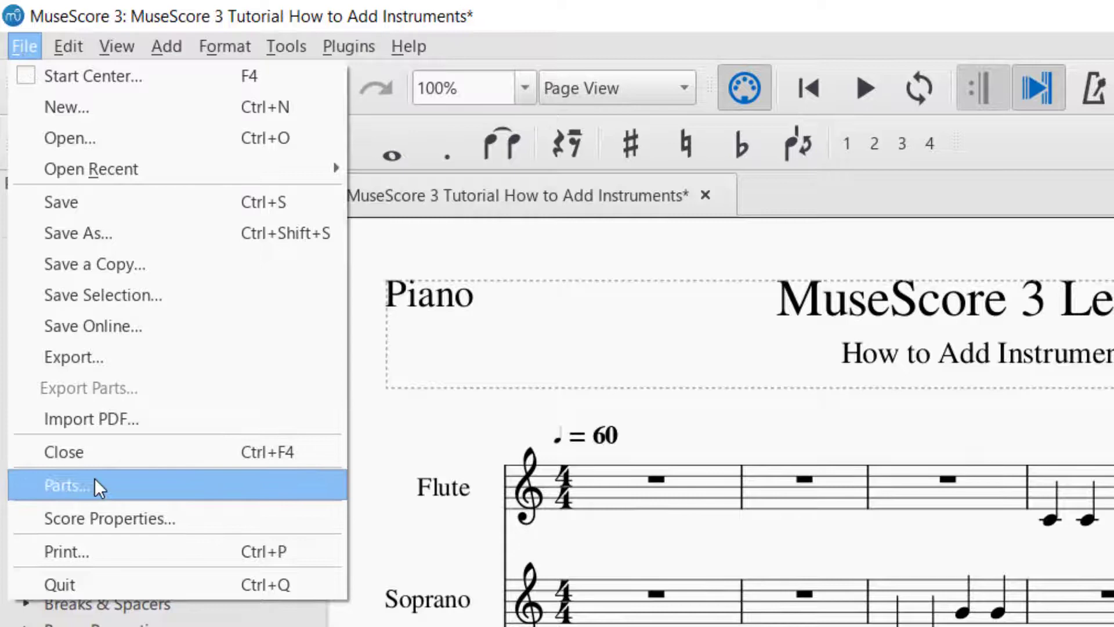
Generate linked Flute, Soprano and Piano parts via All Parts and confirm.
click(67, 485)
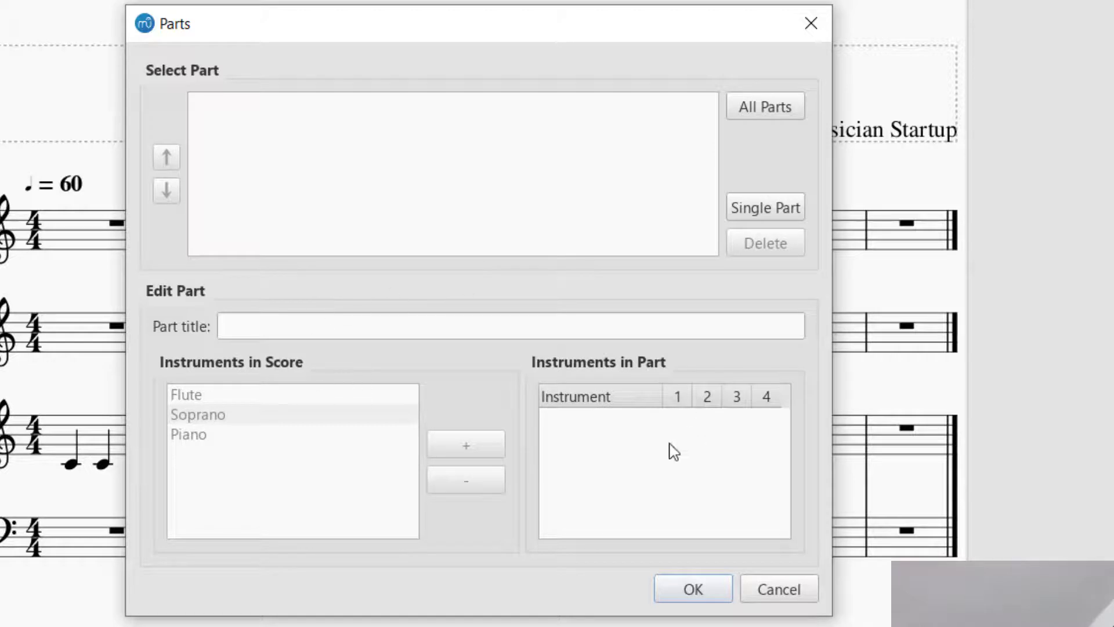
mouse_move(370, 127)
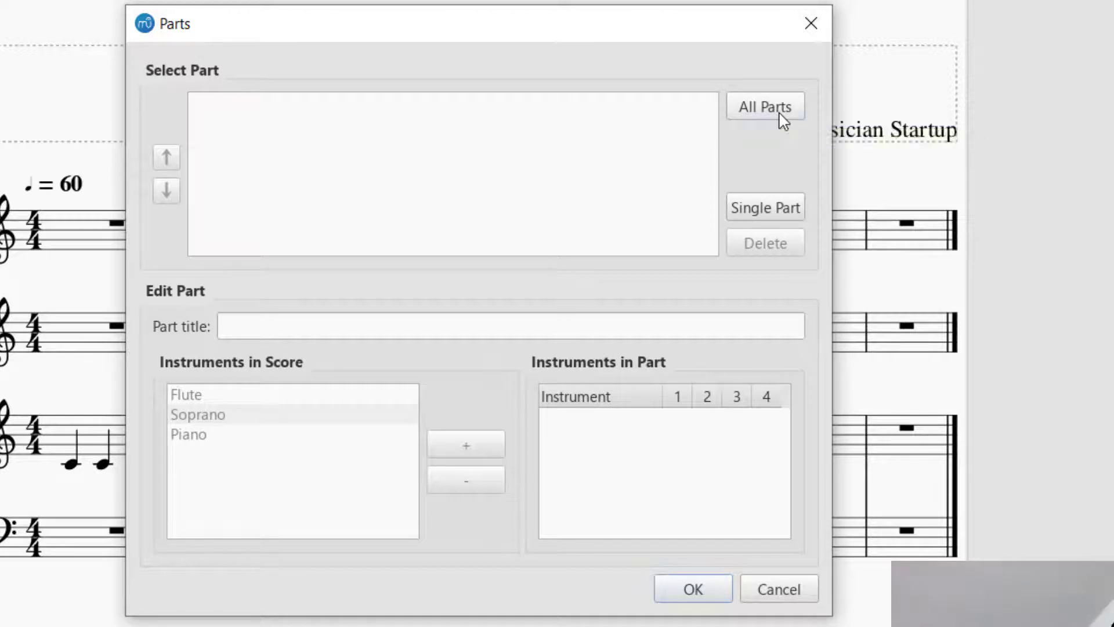
click(764, 107)
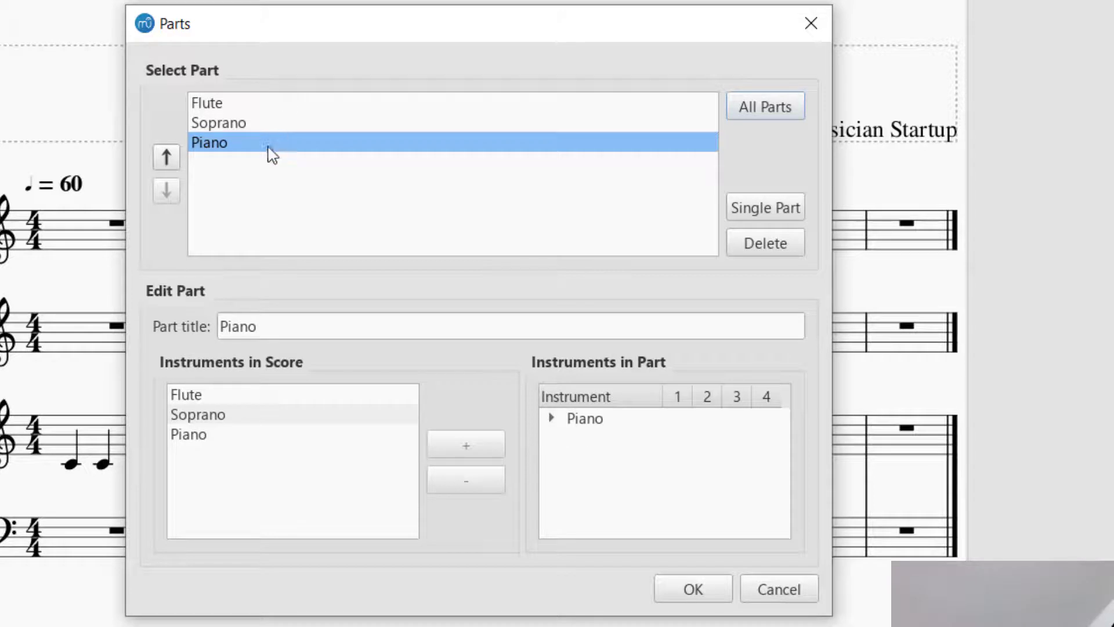
mouse_move(404, 156)
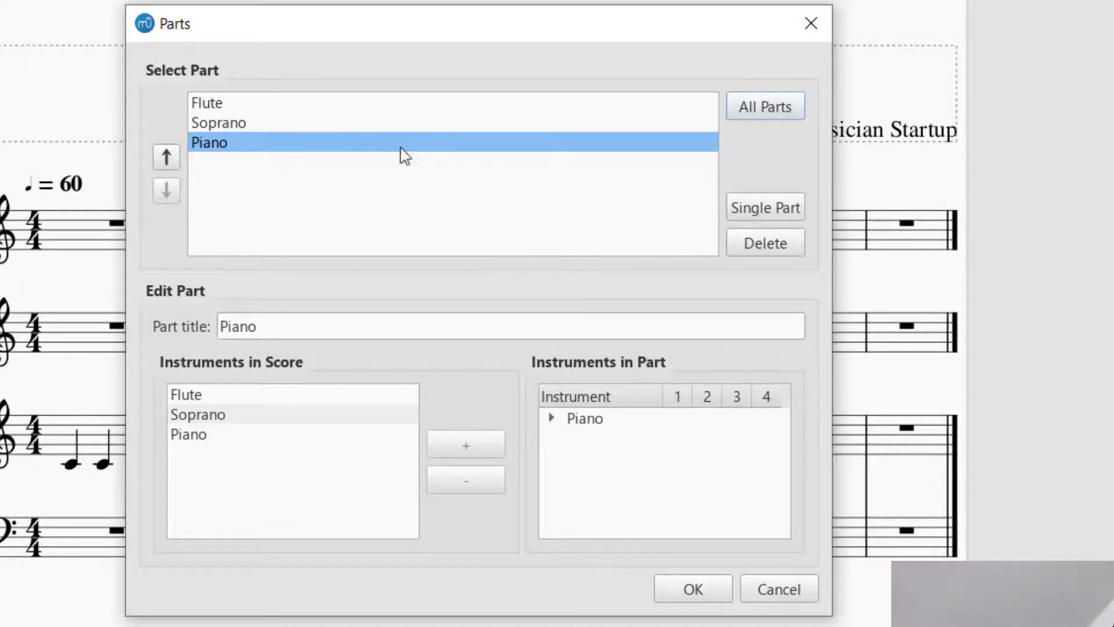
mouse_move(260, 358)
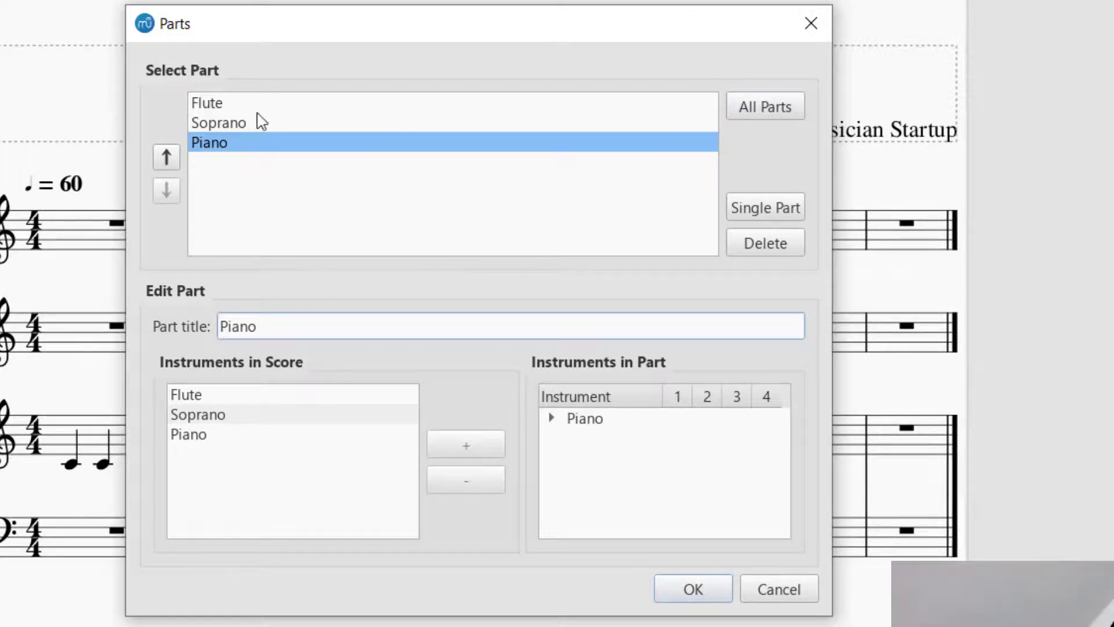
mouse_move(424, 94)
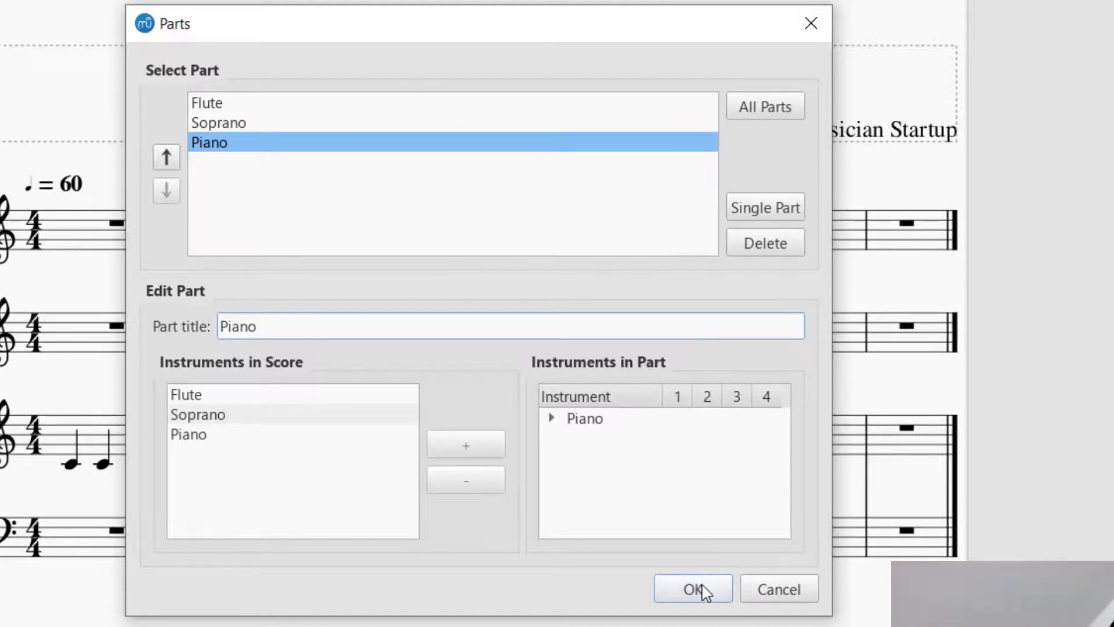
click(692, 589)
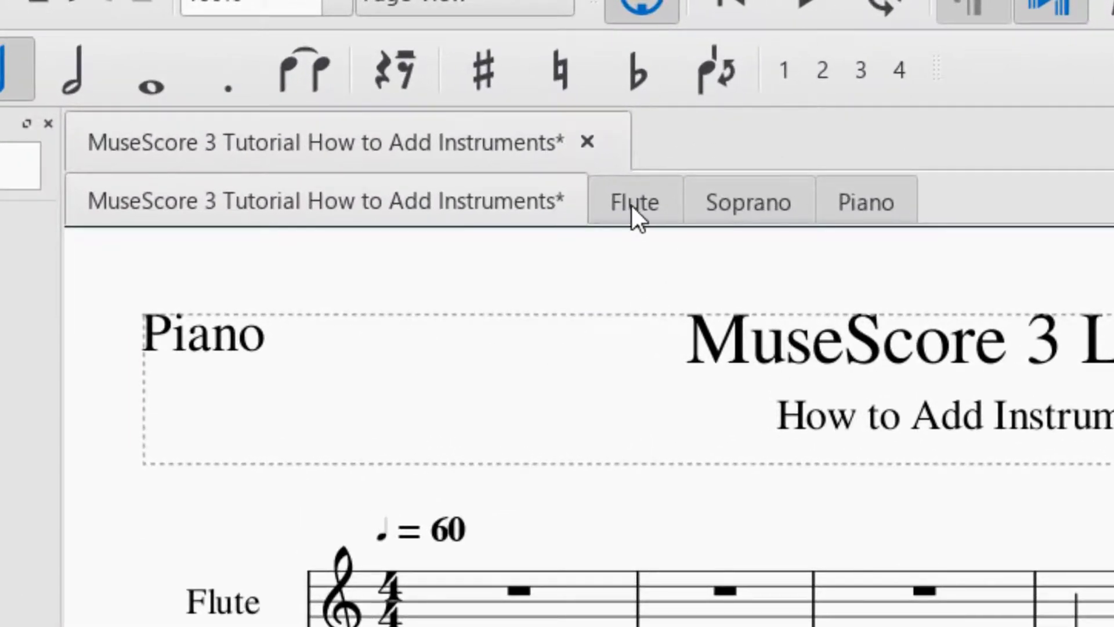
click(634, 201)
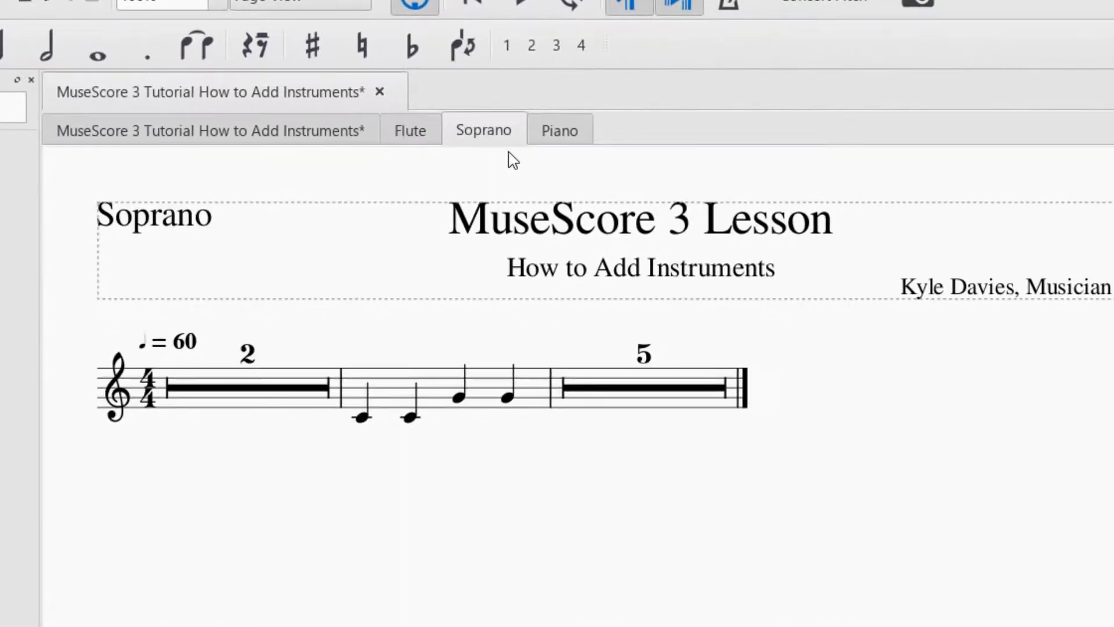
click(560, 130)
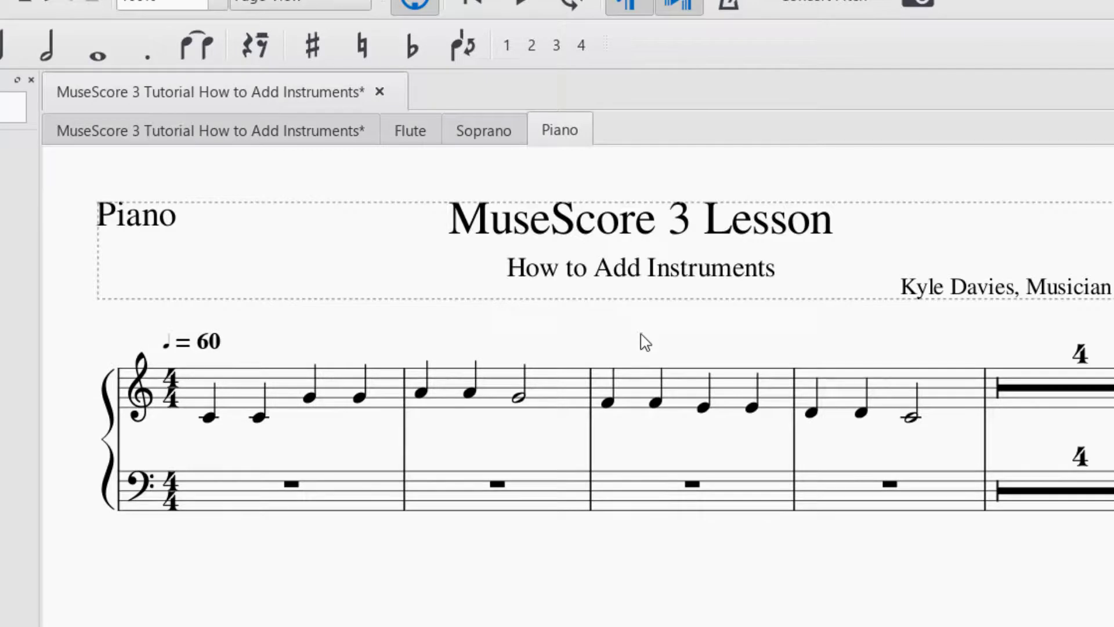
mouse_move(349, 138)
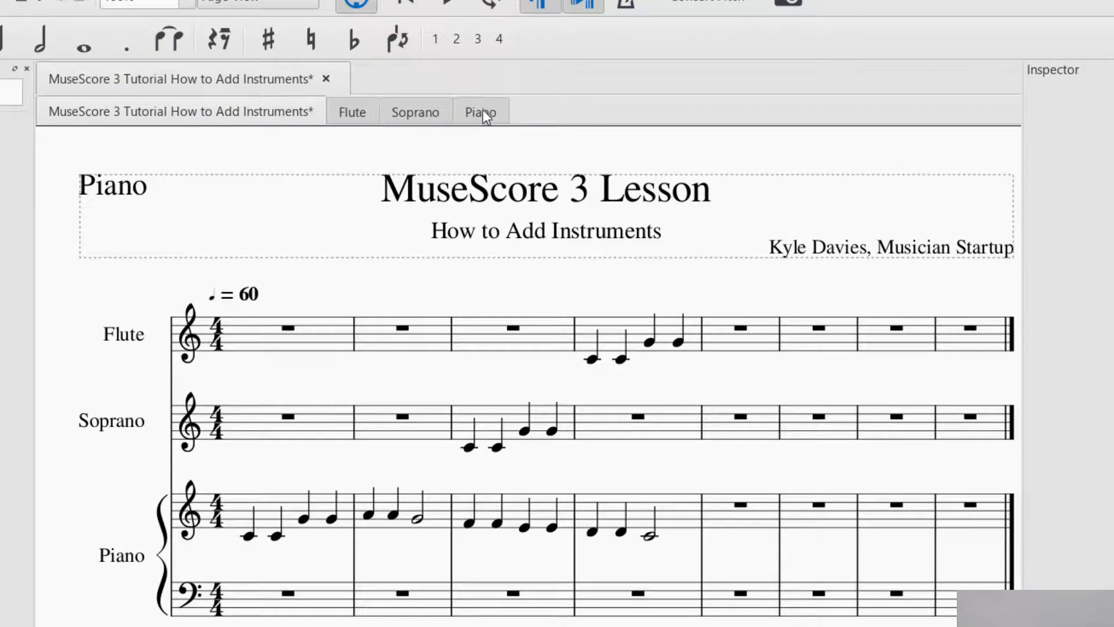
click(479, 111)
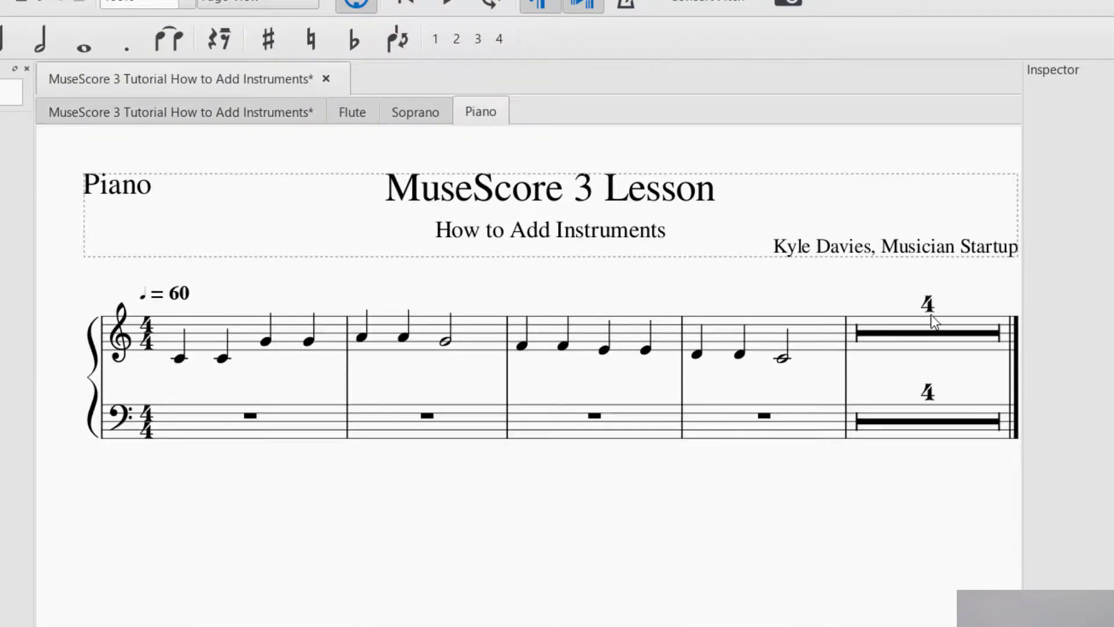
click(415, 112)
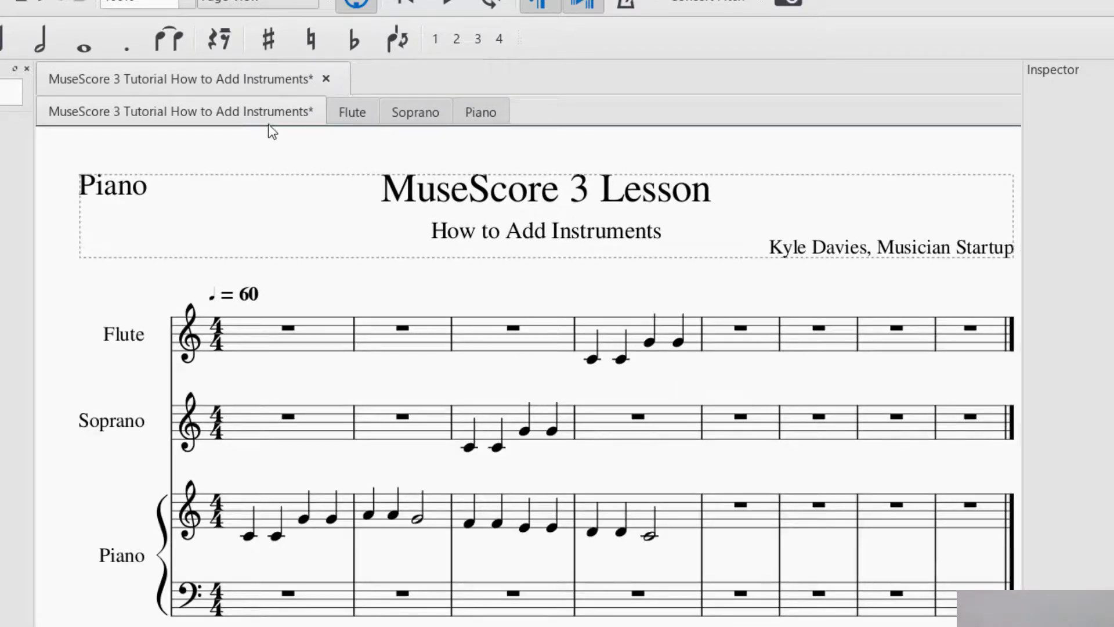
mouse_move(107, 118)
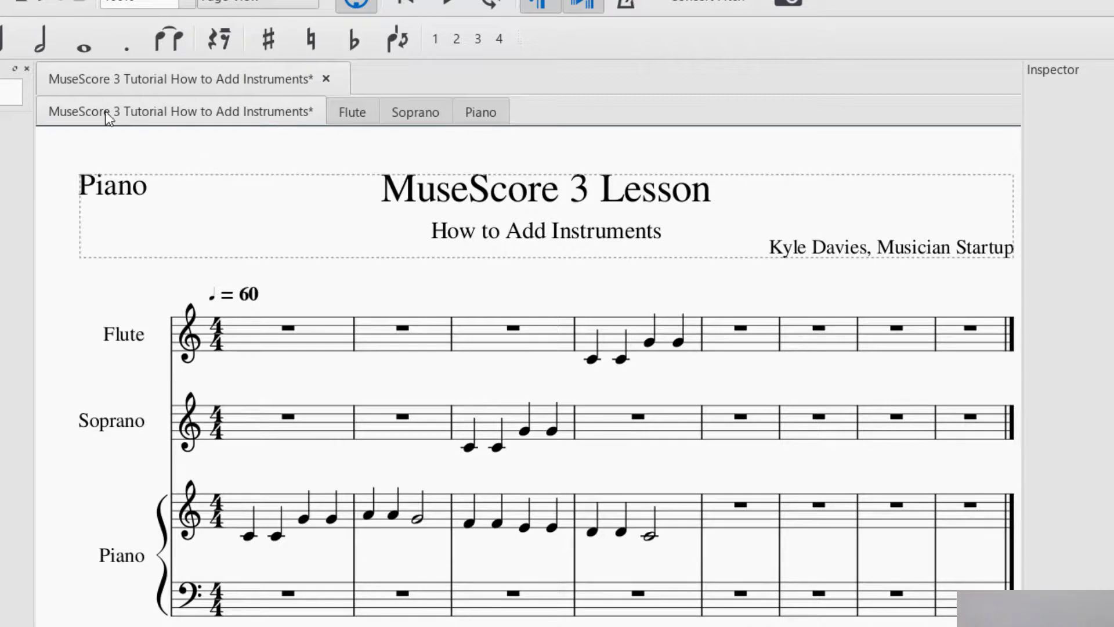
Enter quarter notes D, D, C into bar 5 of the Piano treble staff.
click(676, 341)
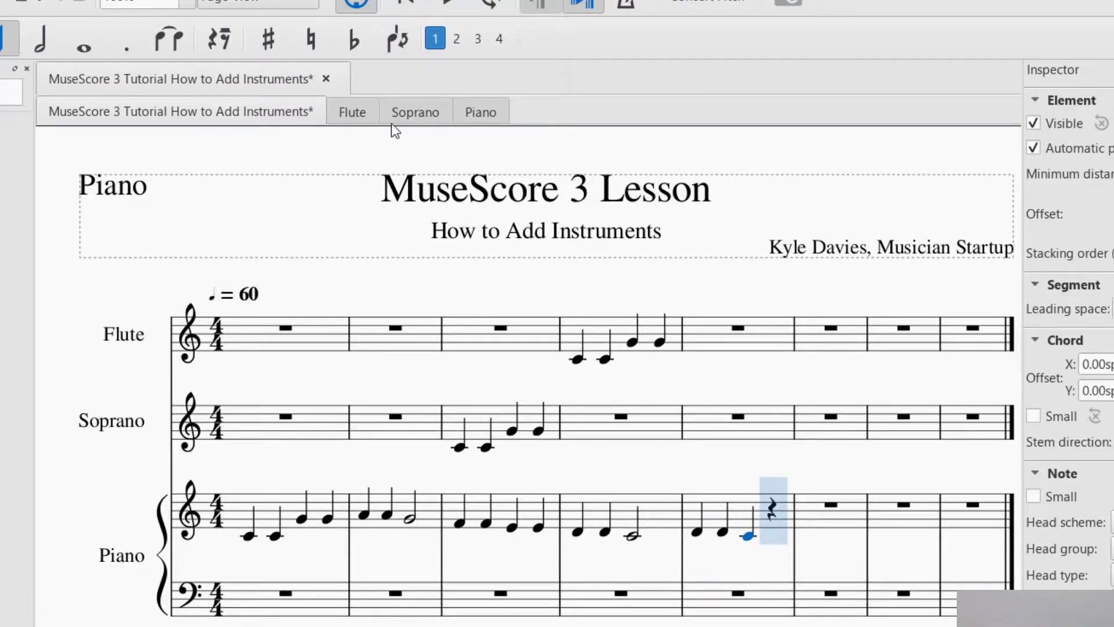
click(479, 111)
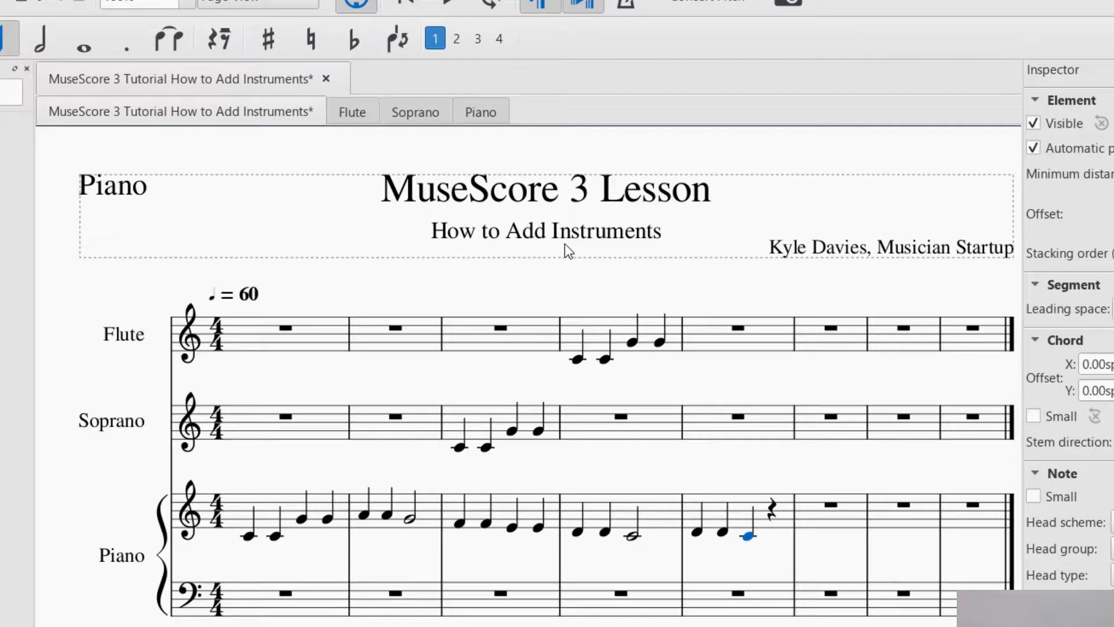
mouse_move(617, 226)
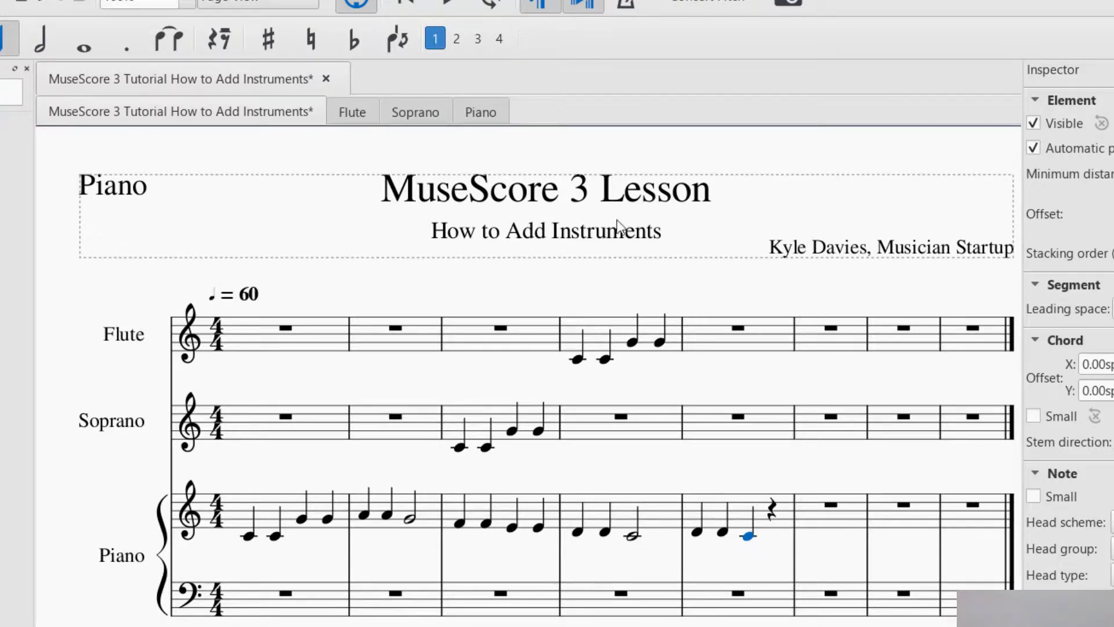
mouse_move(853, 309)
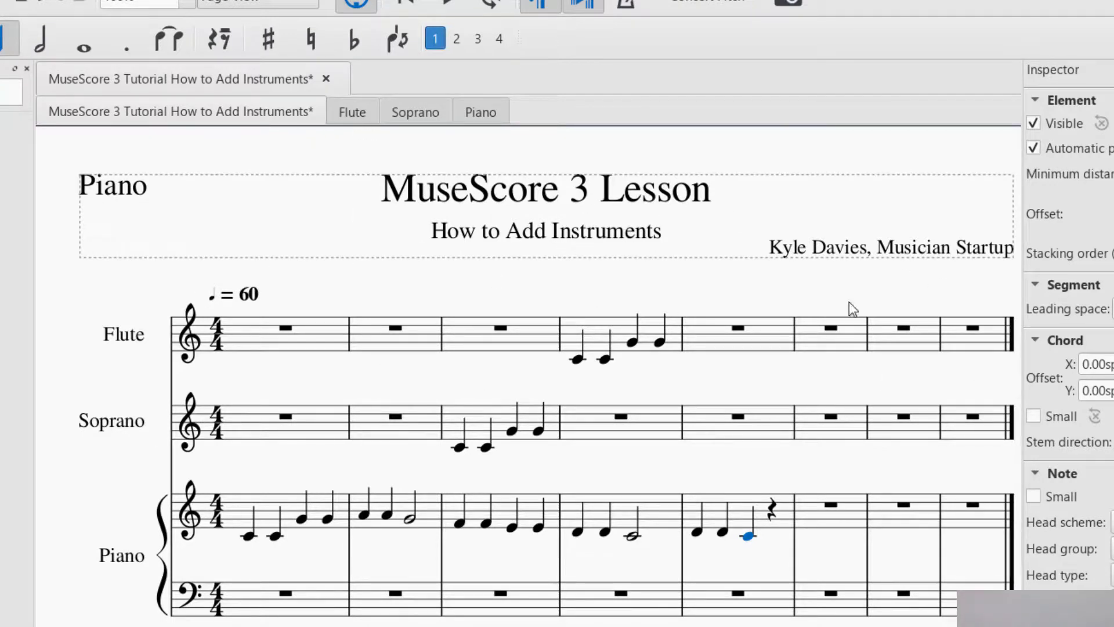
mouse_move(654, 394)
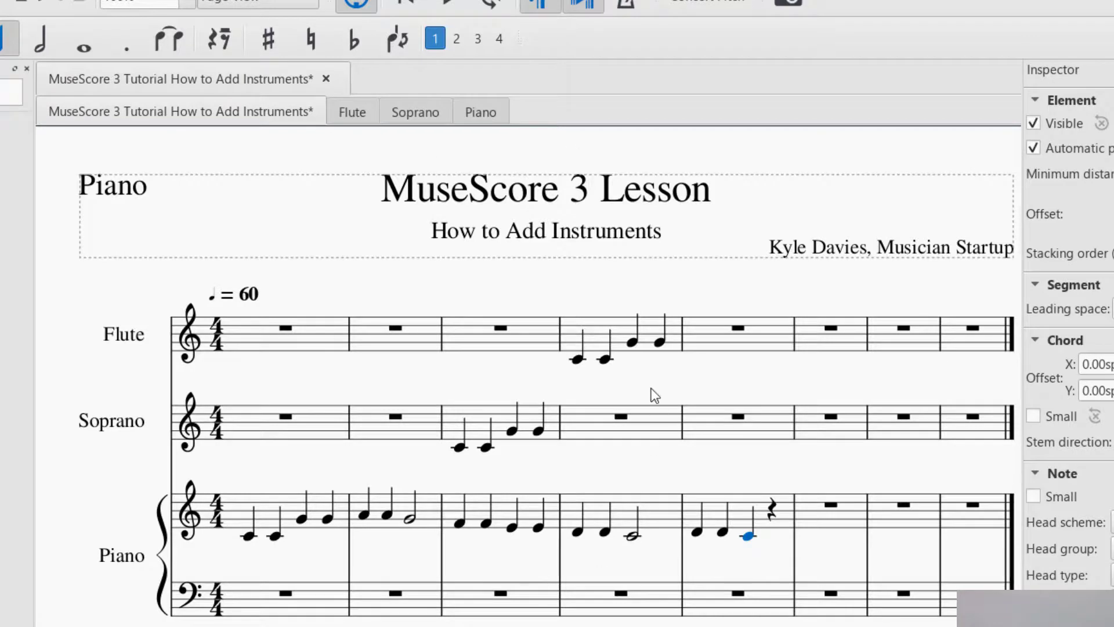
mouse_move(636, 285)
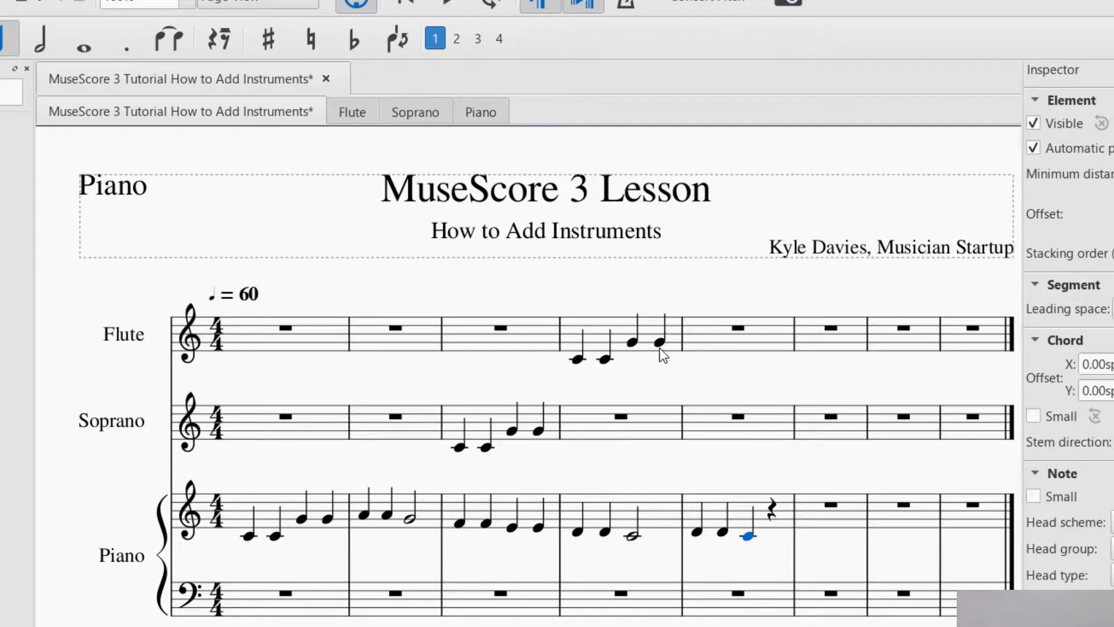
mouse_move(687, 308)
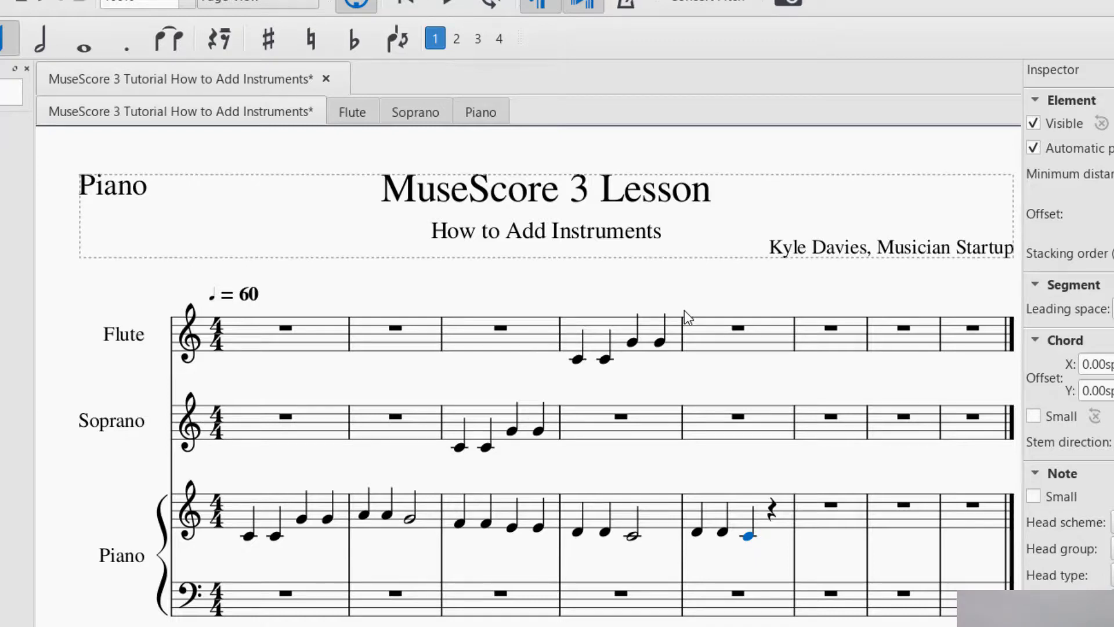
mouse_move(688, 322)
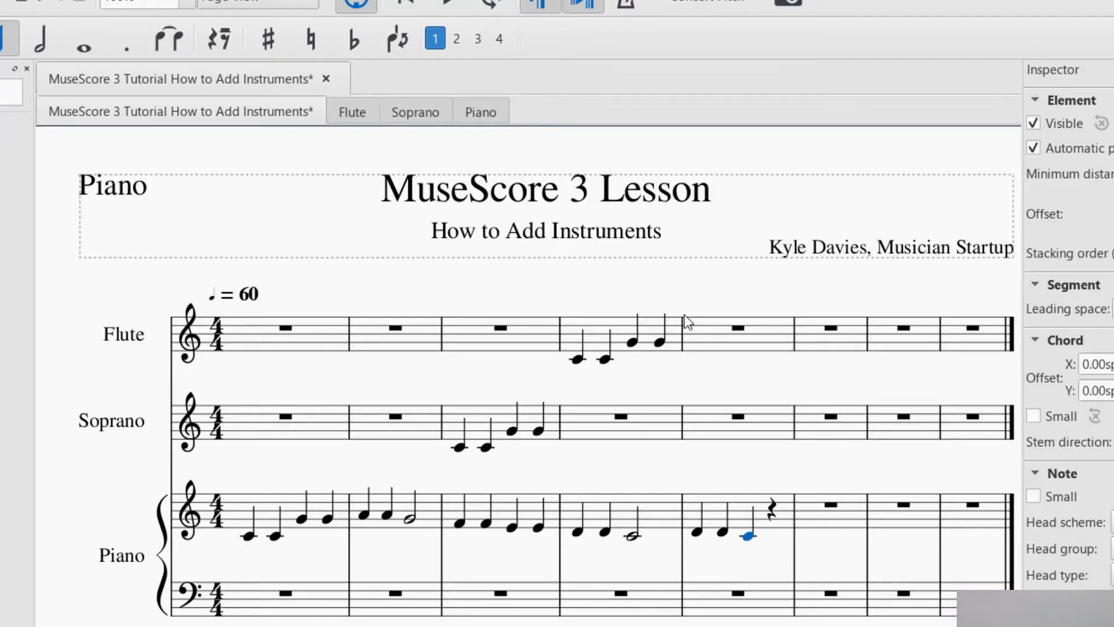